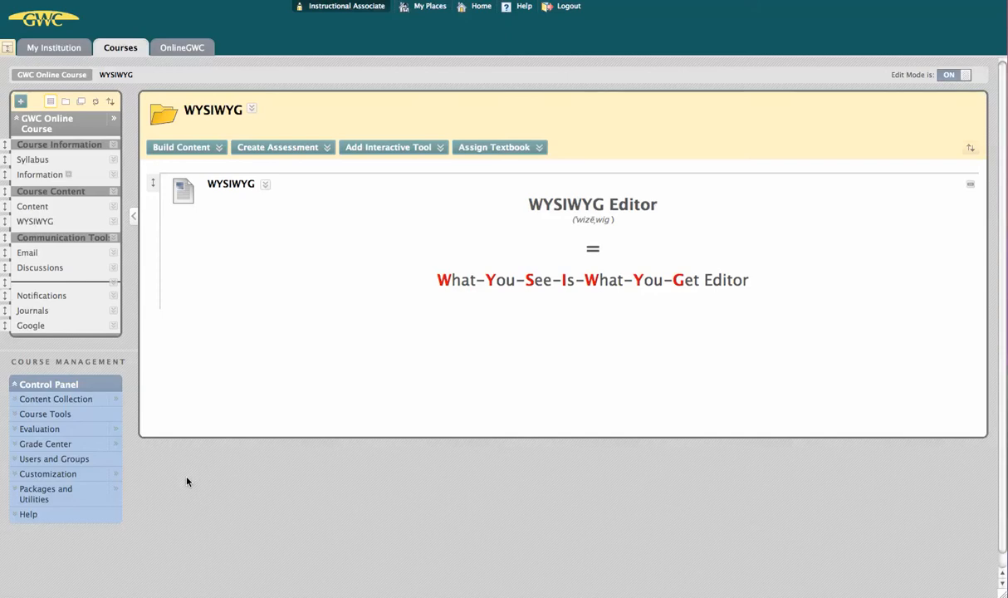
pyautogui.moveTo(252, 314)
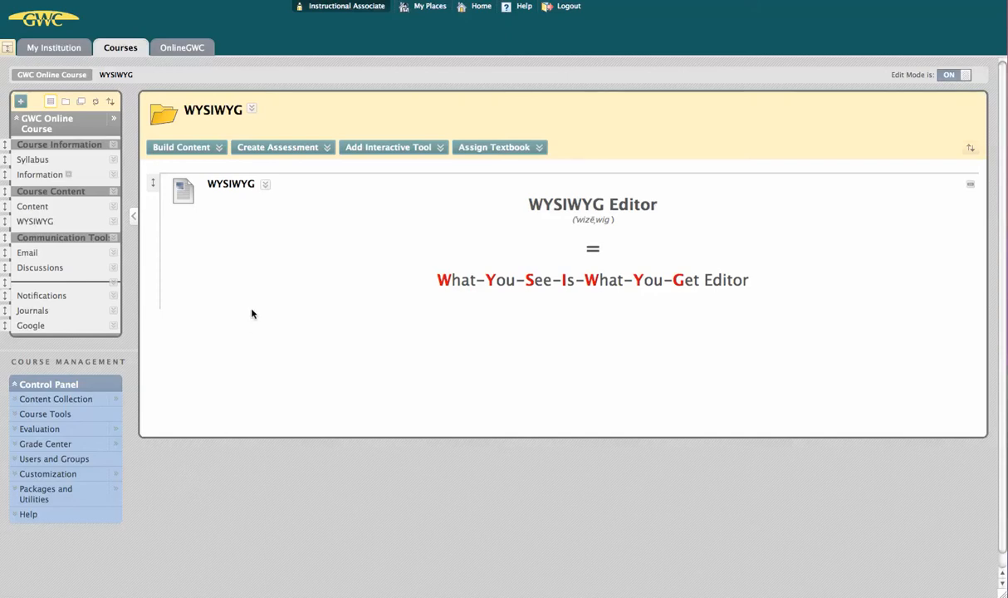
# Step: Start a new Item and collapse, then restore, the editor's formatting toolbar rows
pyautogui.click(181, 147)
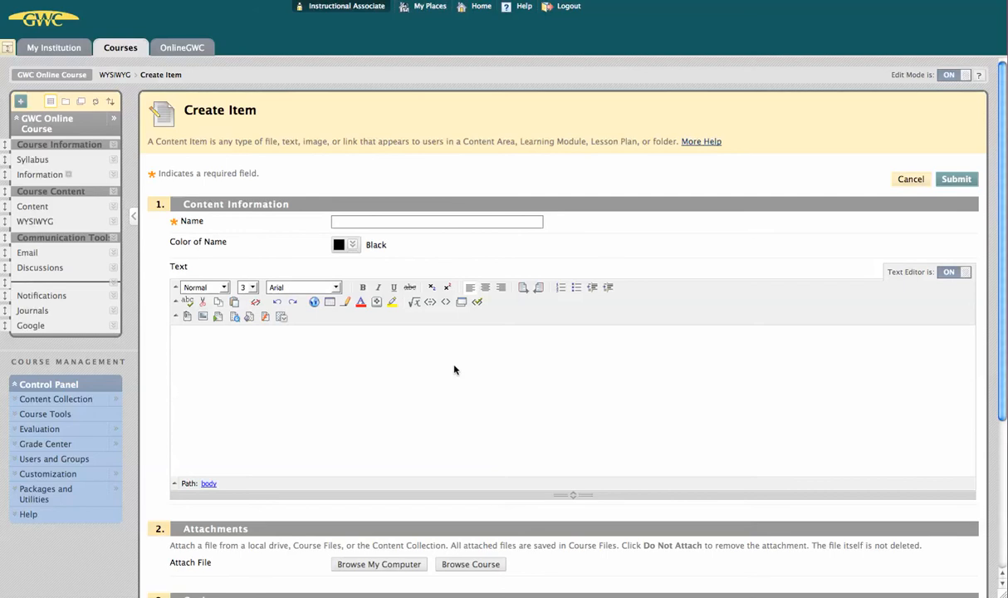
pyautogui.moveTo(451, 368)
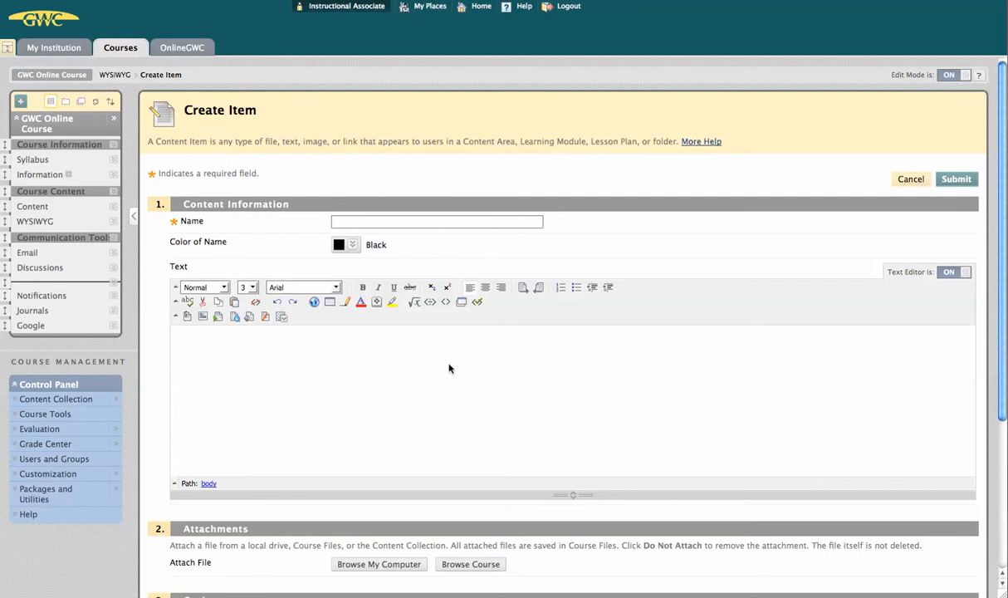
pyautogui.moveTo(397, 364)
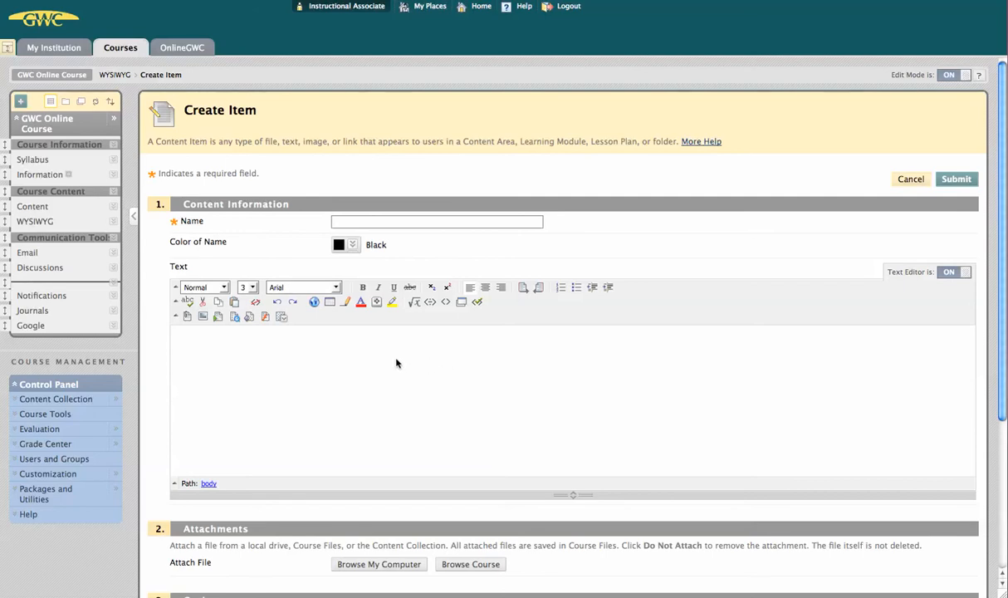
pyautogui.moveTo(177, 289)
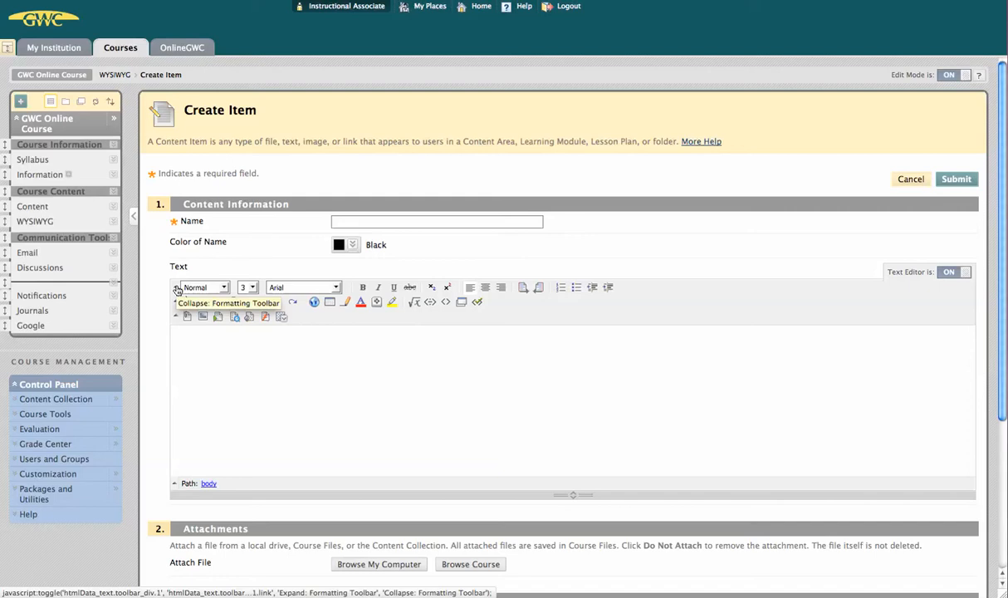
pyautogui.click(176, 287)
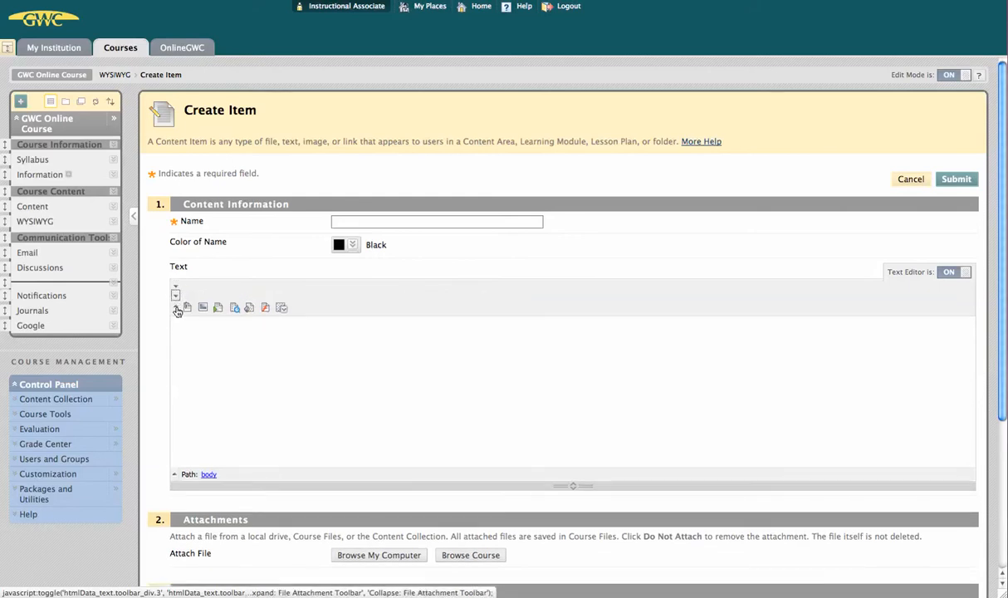
pyautogui.click(176, 296)
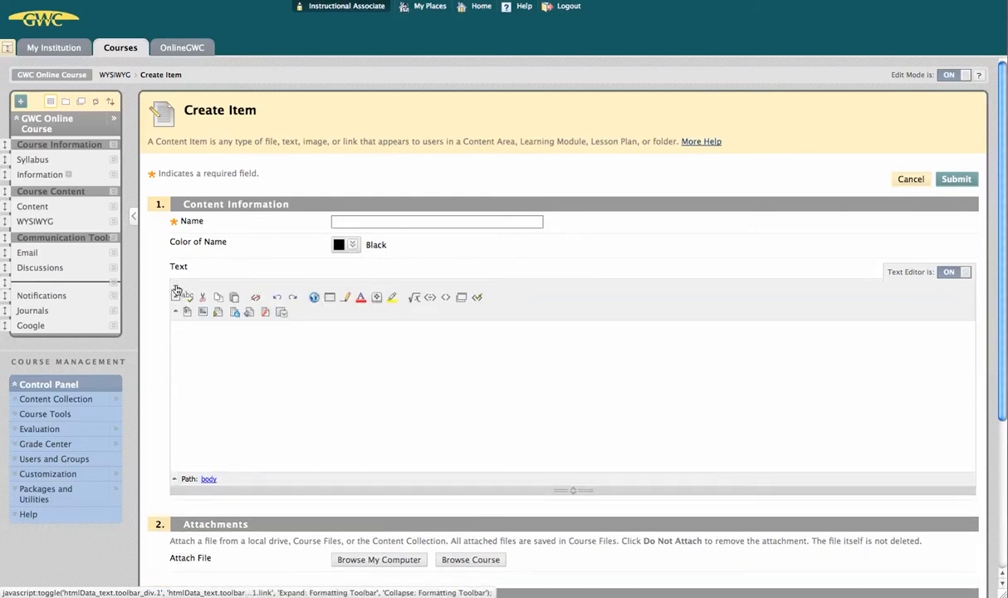
pyautogui.click(175, 296)
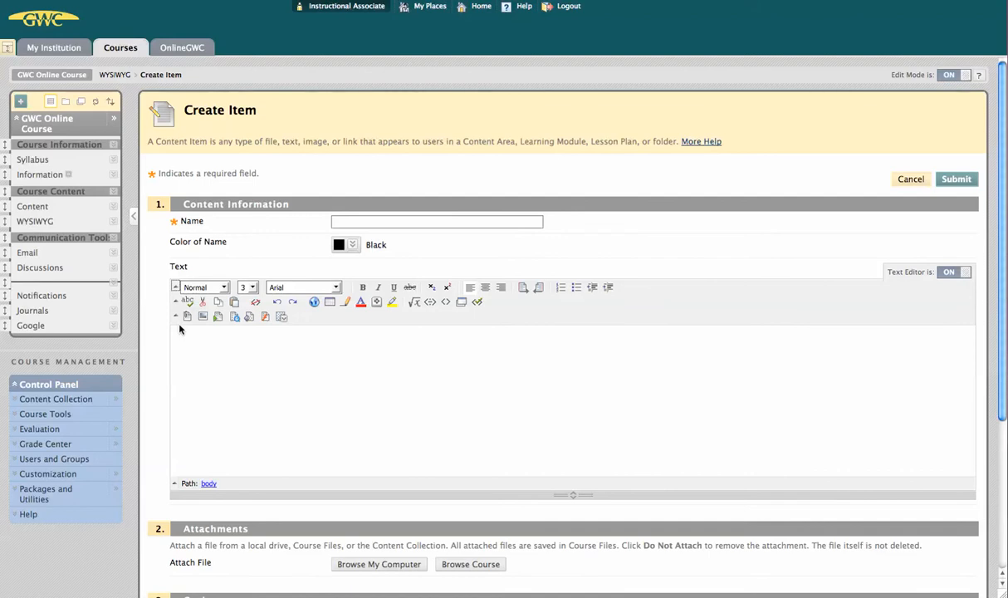
pyautogui.moveTo(188, 331)
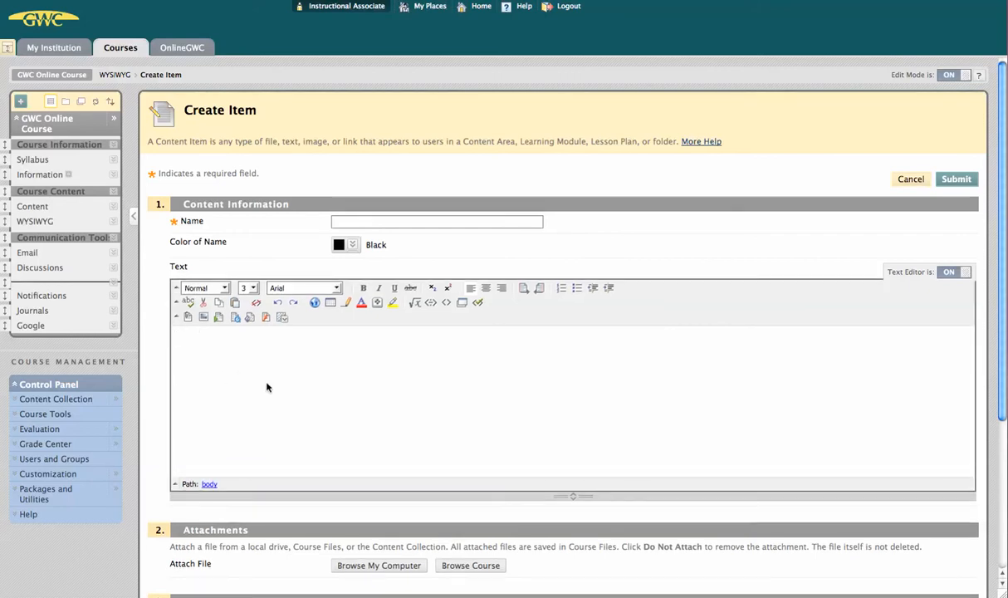
pyautogui.moveTo(265, 365)
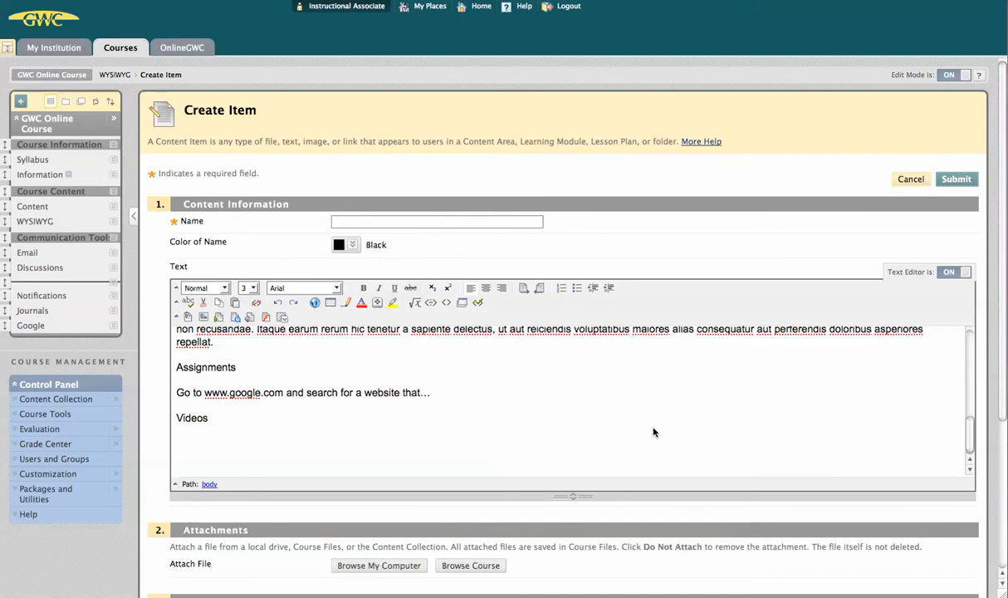
# Step: Style 'Chapter 1' as a centred heading and 'Introduction' as a subheading
pyautogui.scroll(3)
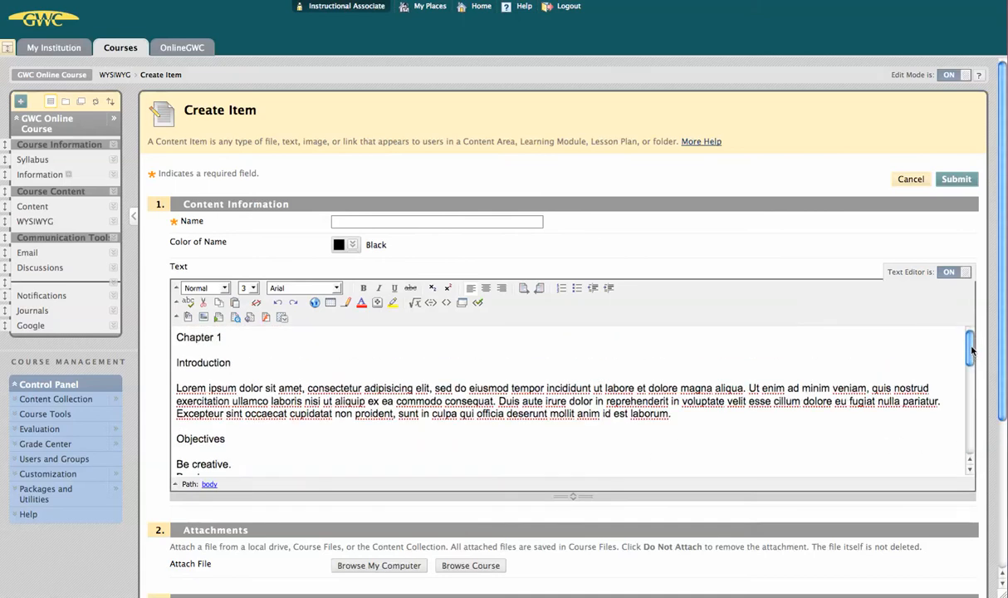
pyautogui.doubleClick(198, 337)
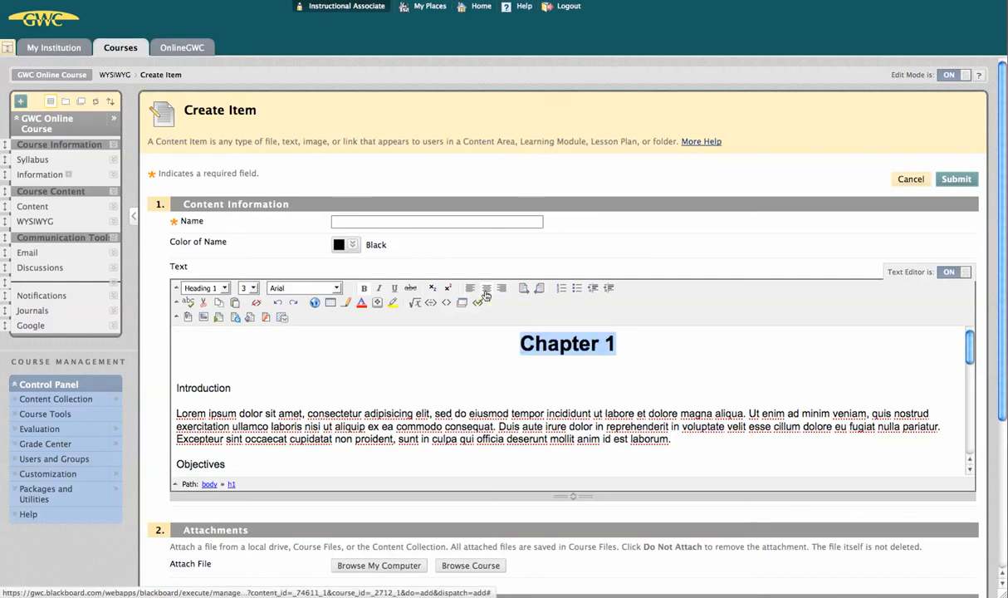
pyautogui.click(202, 387)
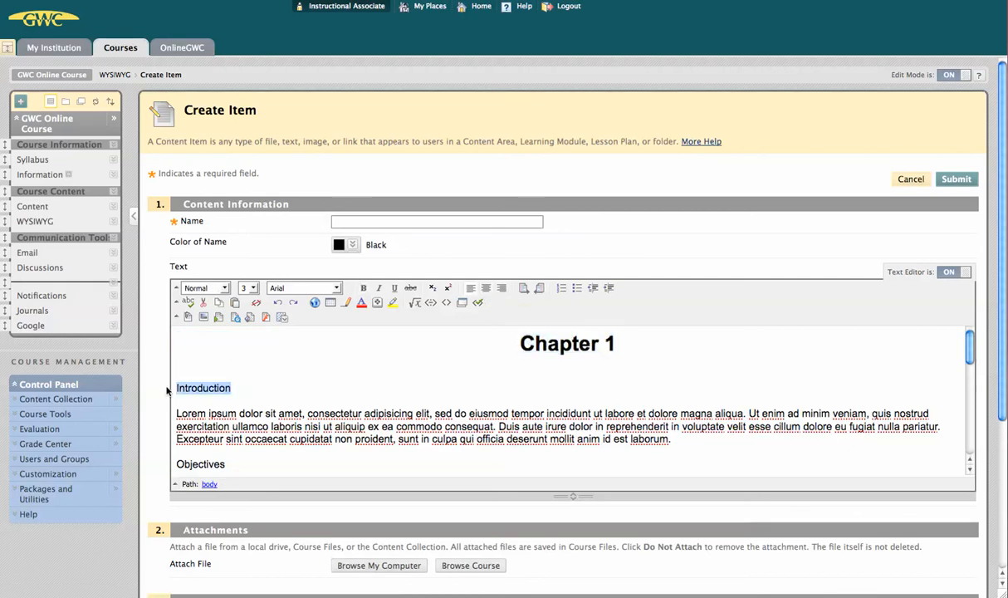
pyautogui.click(202, 288)
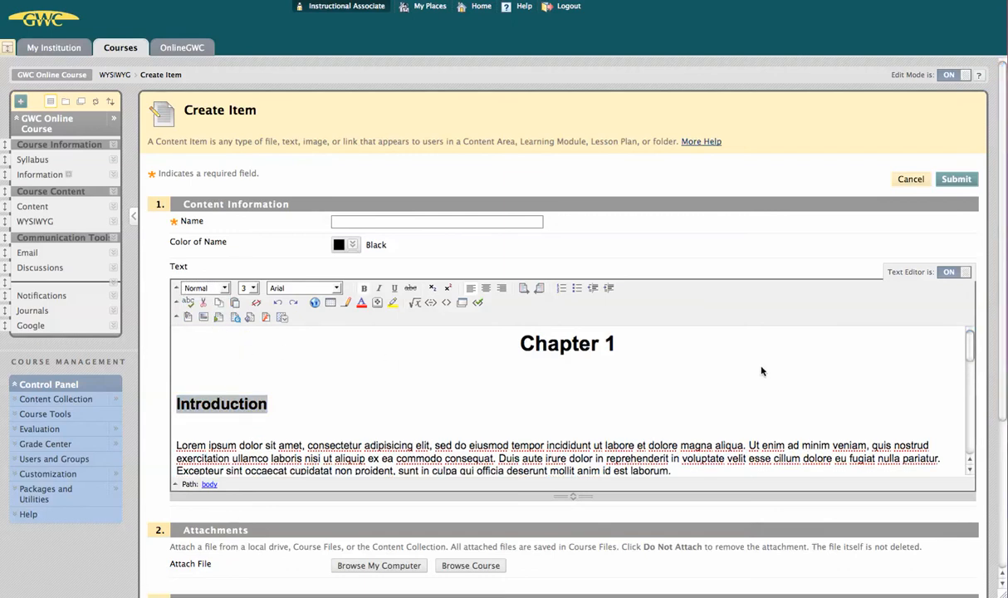
pyautogui.scroll(-3)
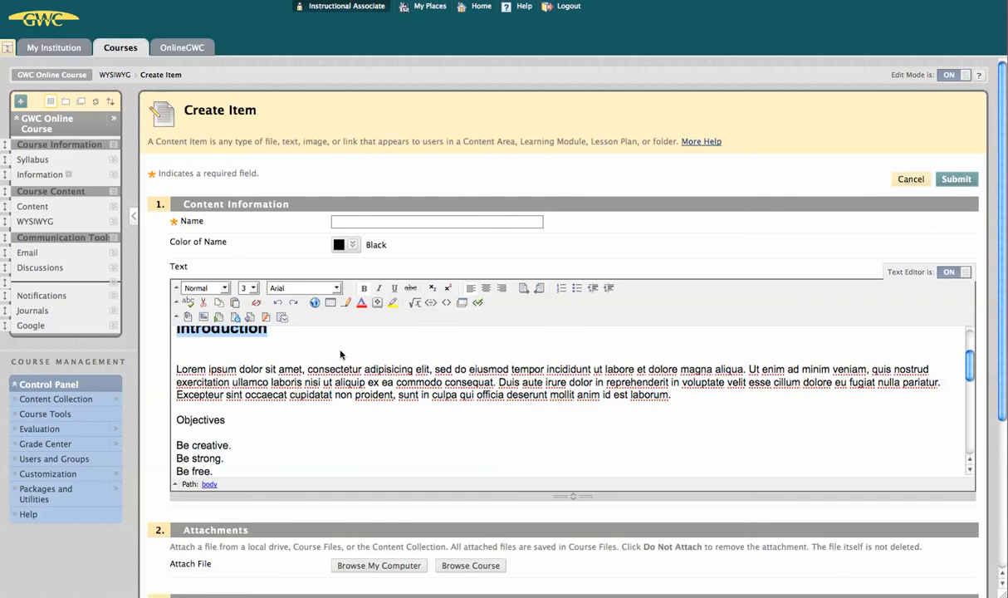
pyautogui.moveTo(337, 357)
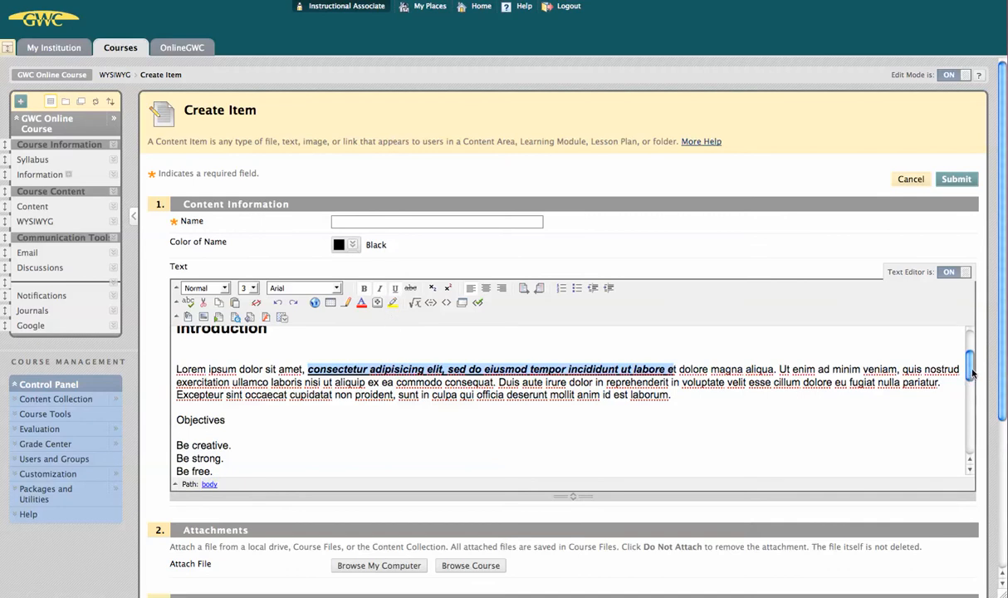
# Step: Number the first two objectives, bullet the other two, and indent the Cicero quotation
pyautogui.scroll(-3)
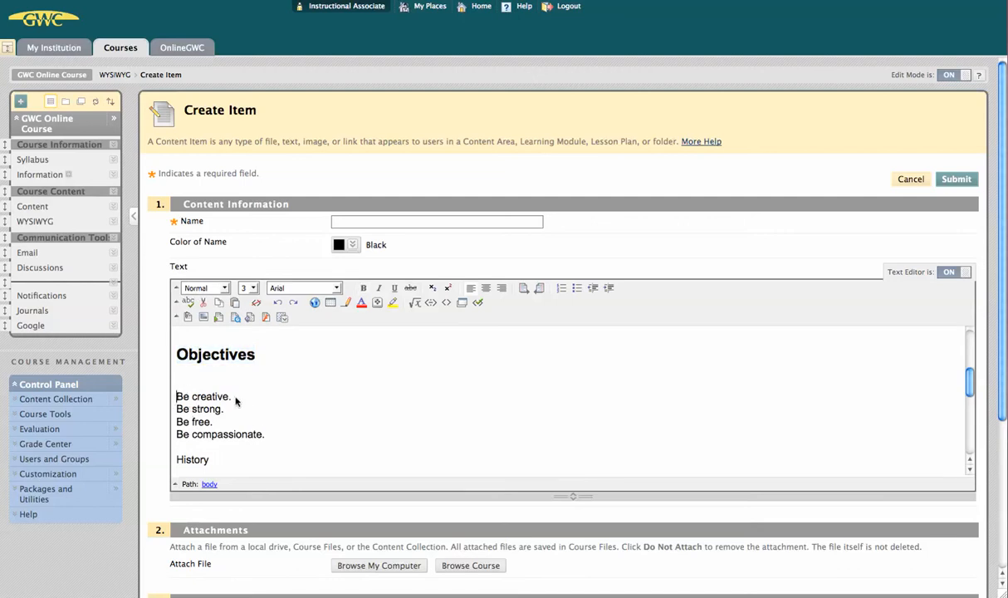
pyautogui.click(561, 288)
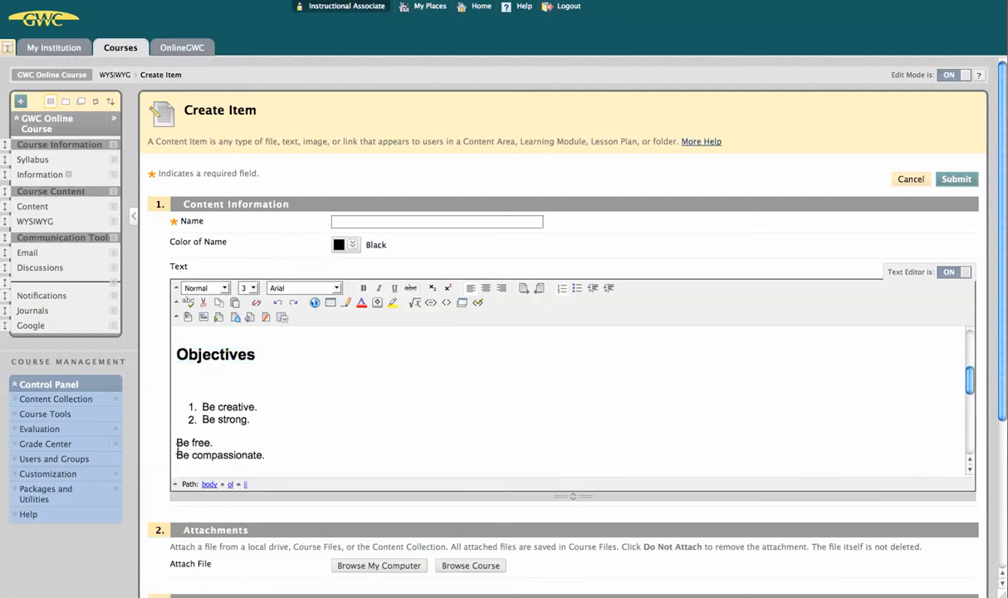
pyautogui.click(576, 289)
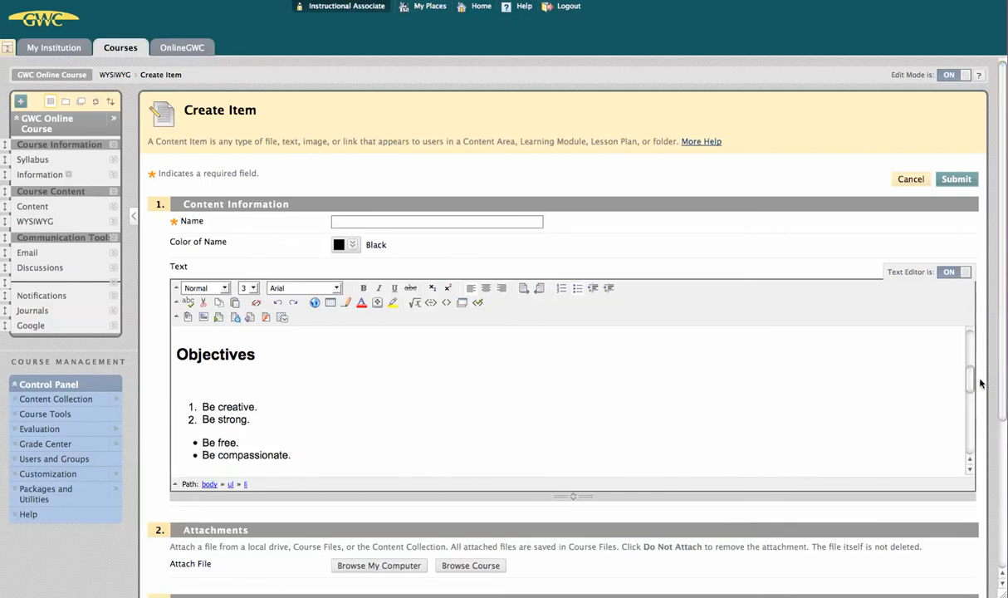
pyautogui.scroll(-3)
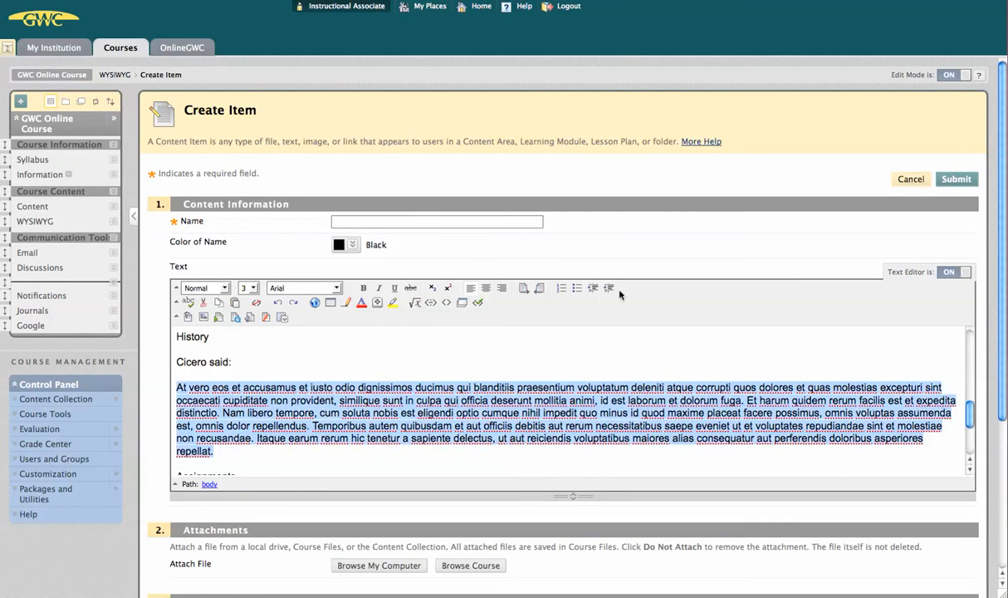
pyautogui.click(609, 288)
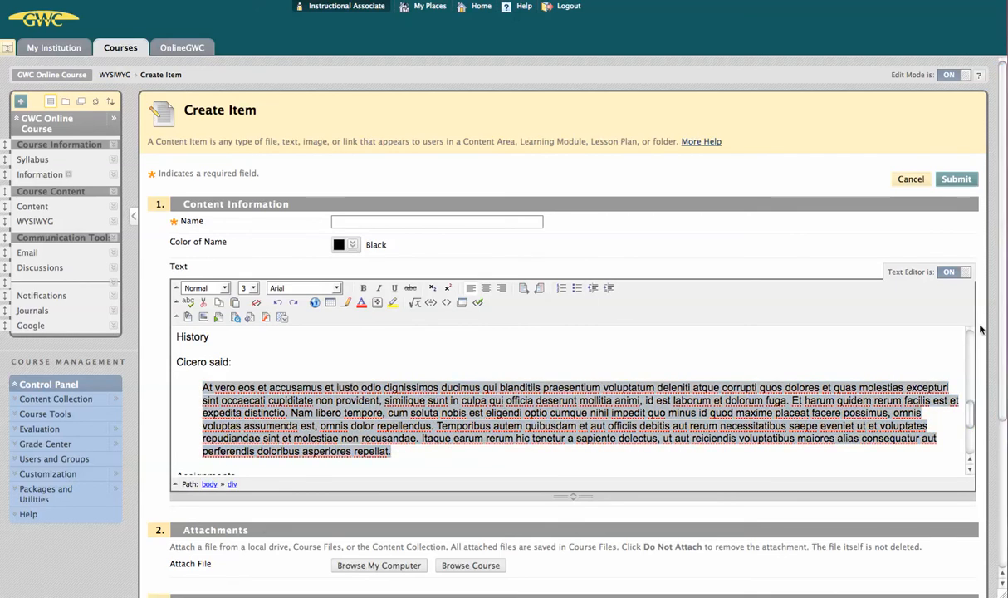
pyautogui.scroll(-3)
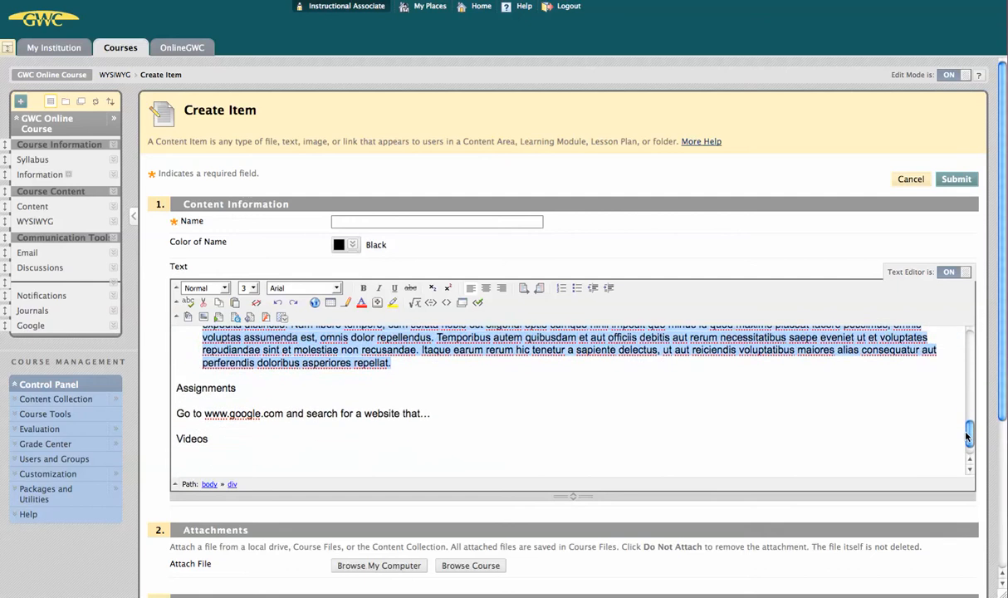
pyautogui.scroll(-3)
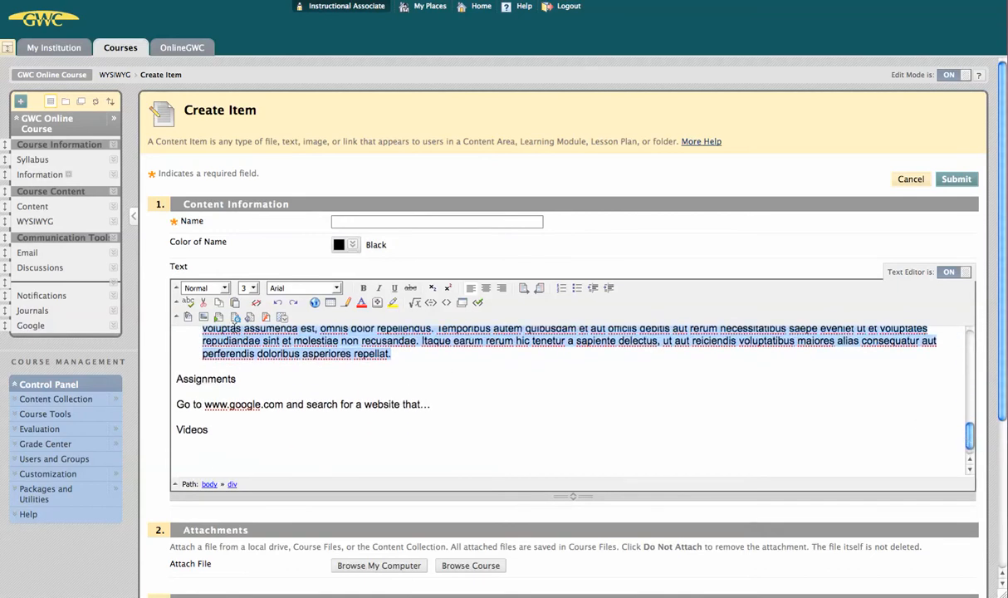
pyautogui.moveTo(189, 302)
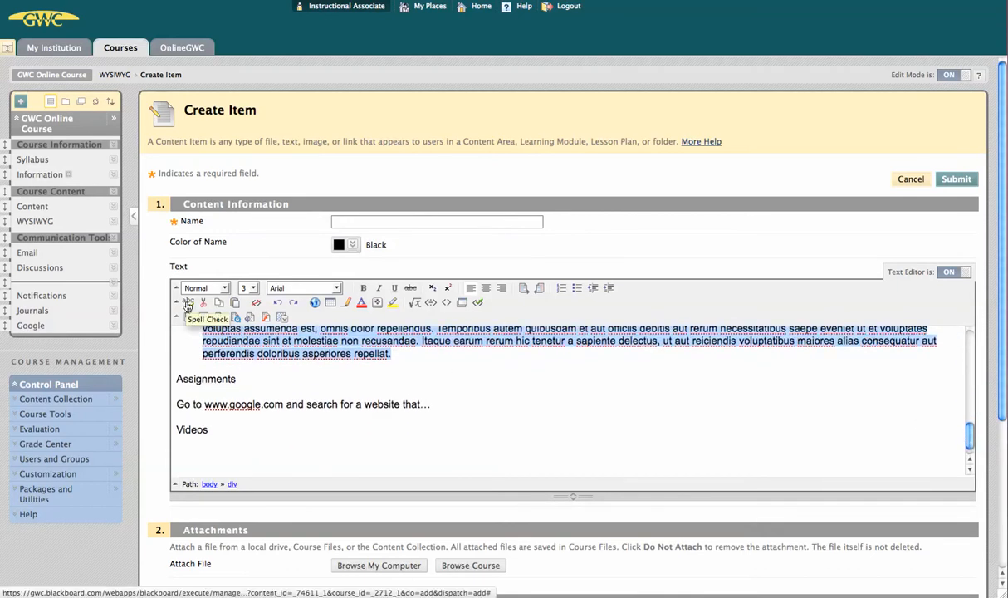
pyautogui.moveTo(203, 302)
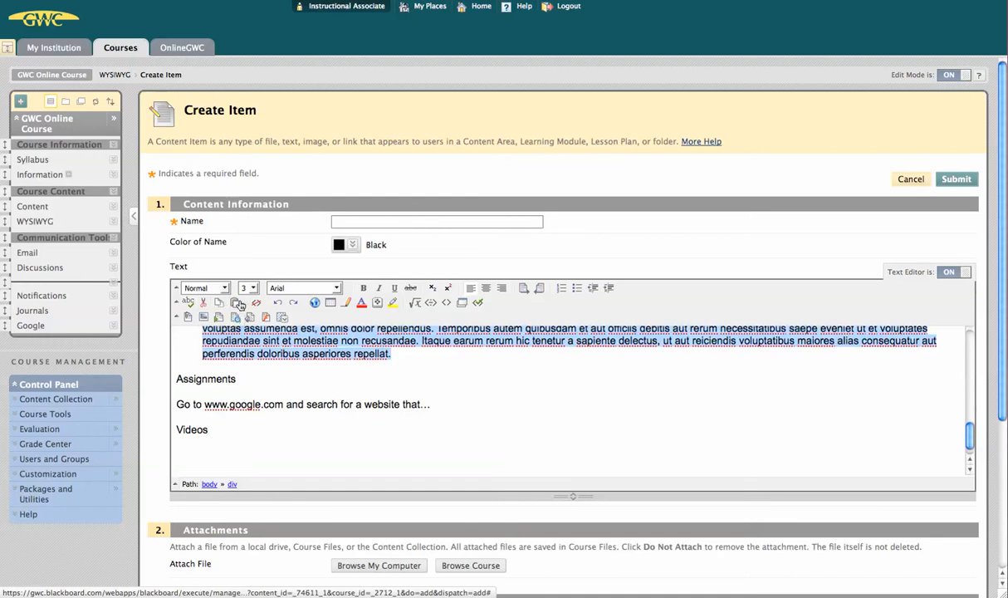
pyautogui.moveTo(237, 317)
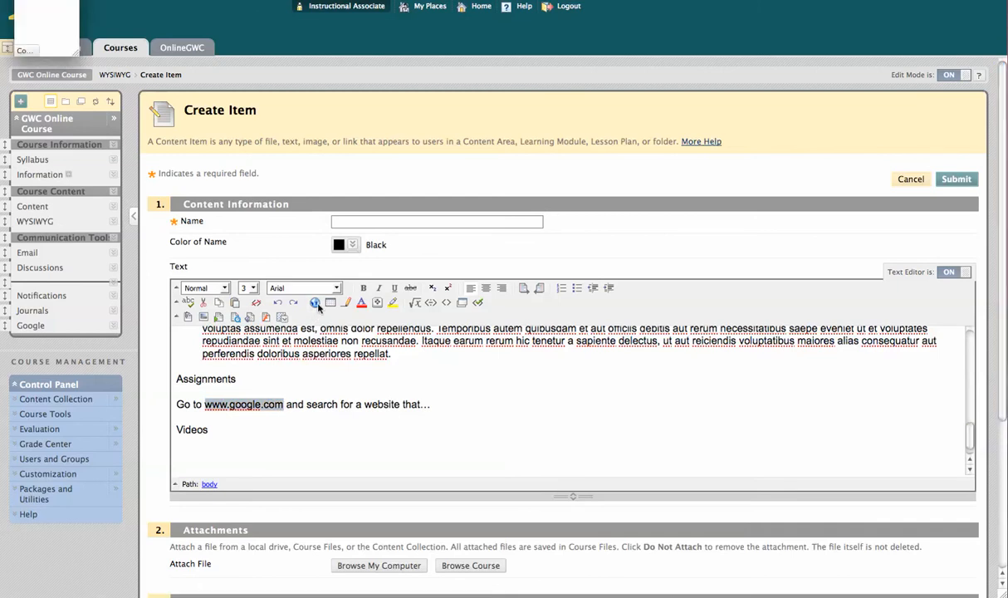
pyautogui.click(314, 303)
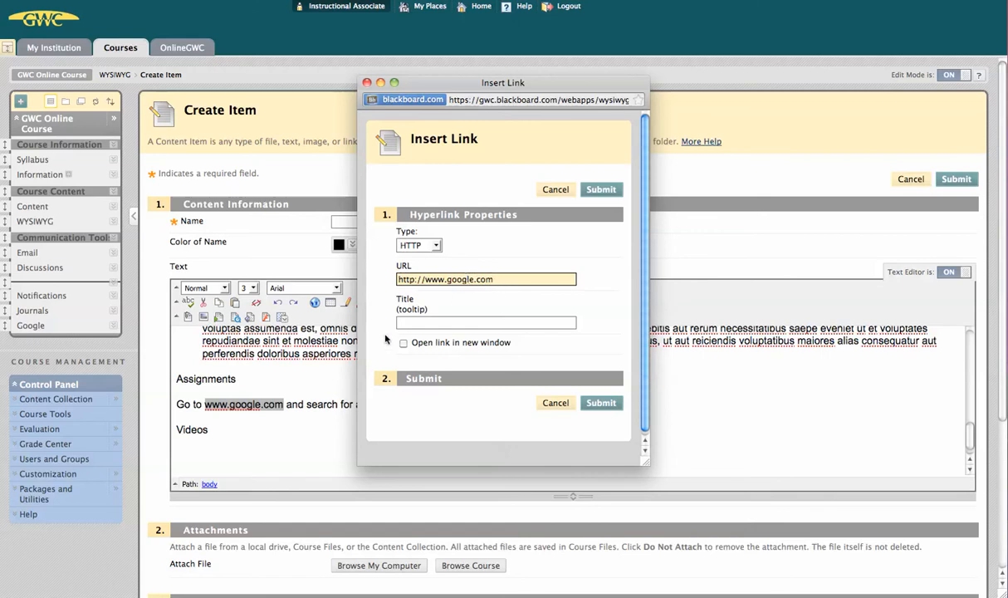
pyautogui.click(403, 342)
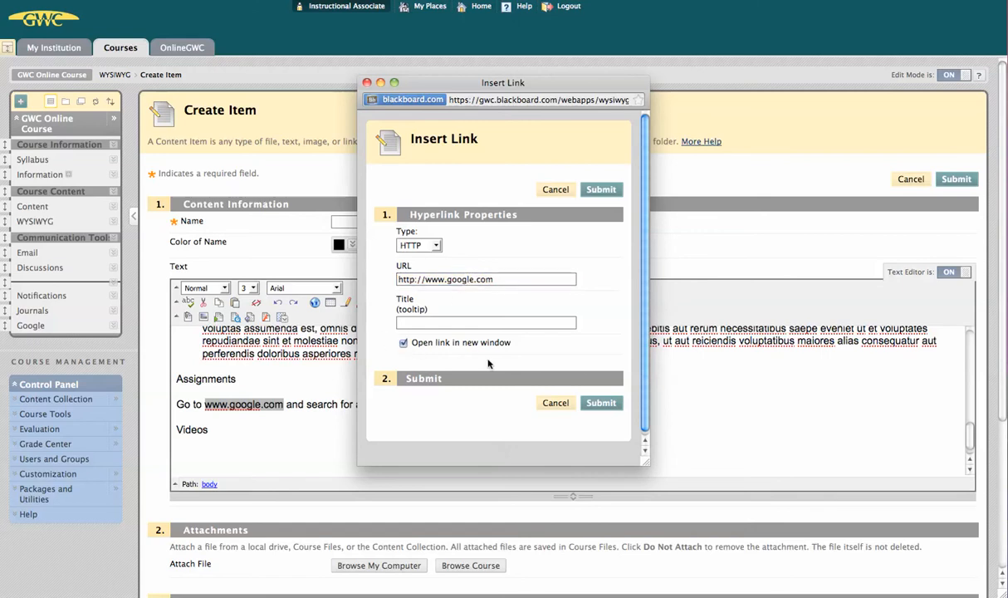
pyautogui.click(601, 402)
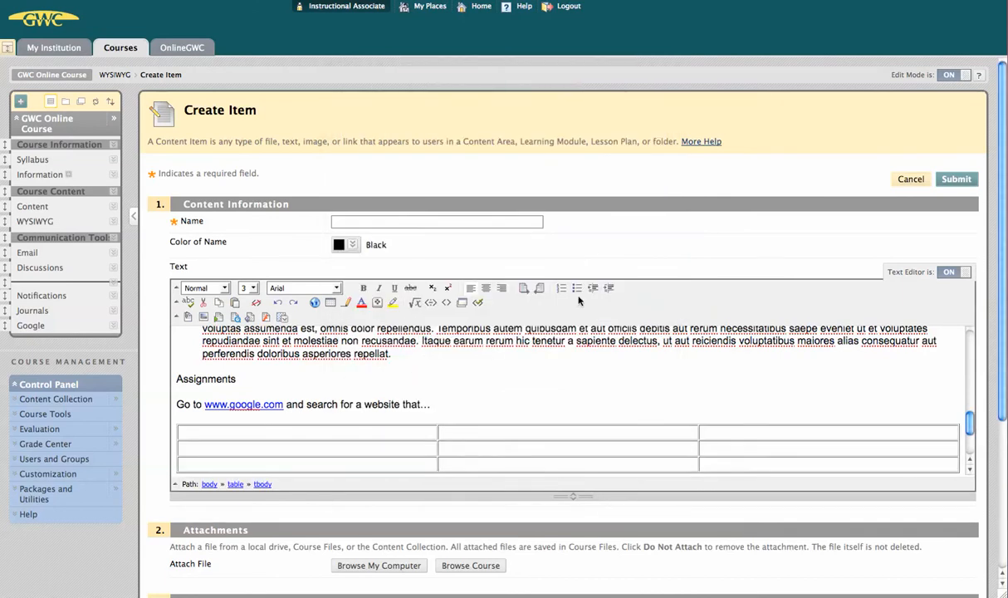
# Step: Place the caret in the first cell of the new table
pyautogui.click(307, 449)
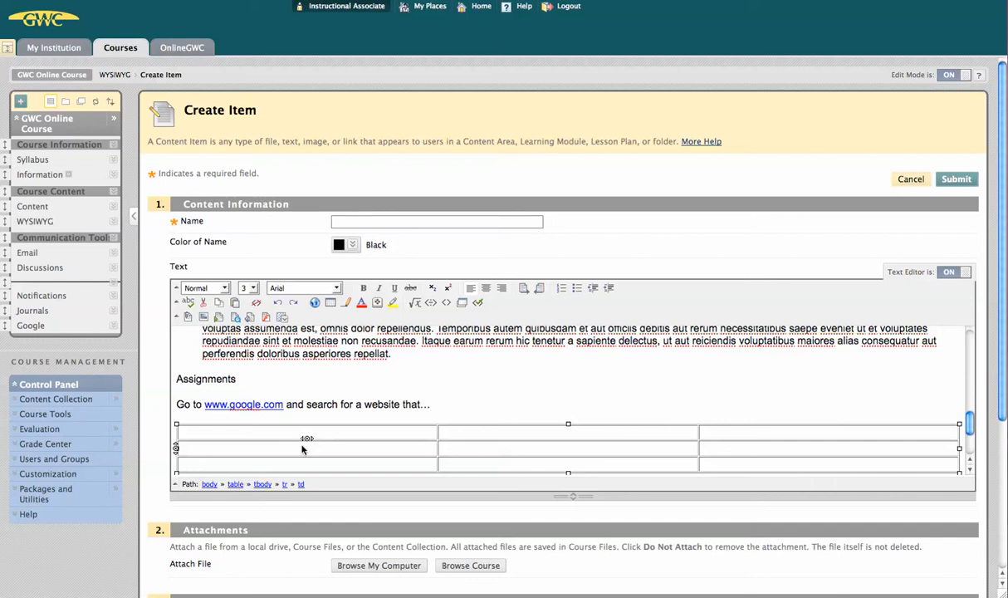
pyautogui.moveTo(309, 442)
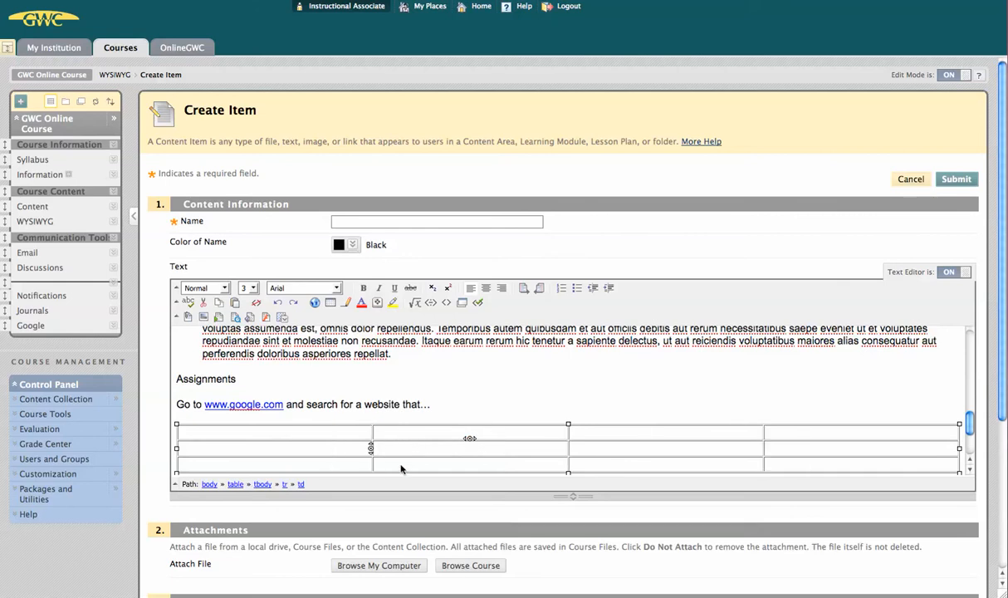
pyautogui.moveTo(370, 472)
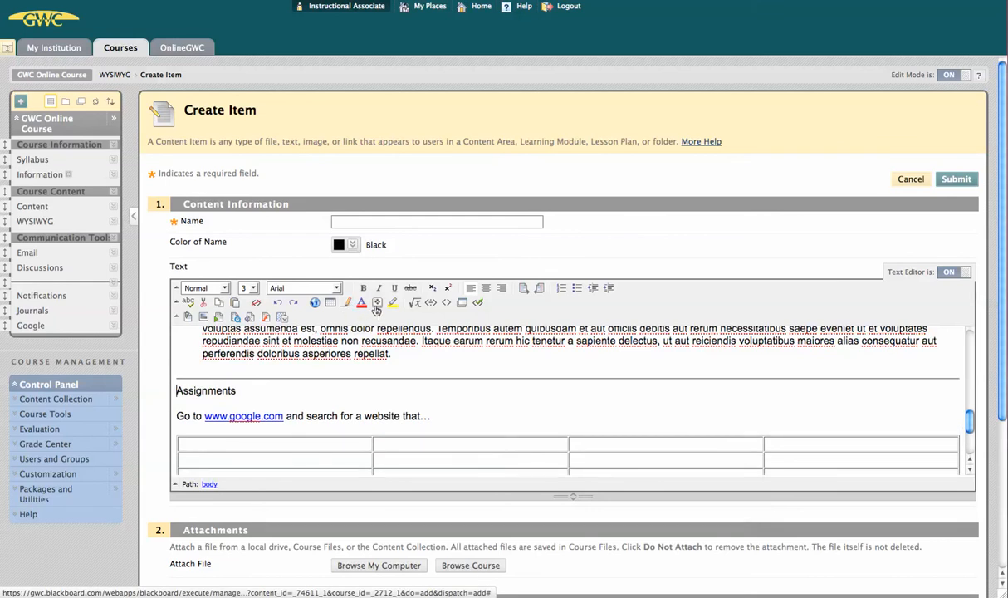
pyautogui.moveTo(377, 304)
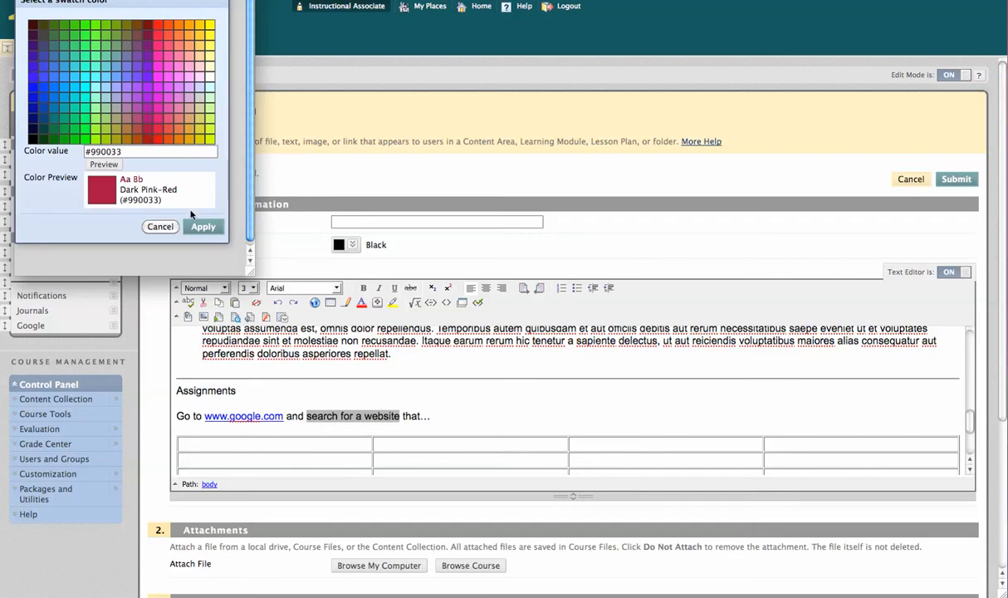
# Step: Colour the phrase 'search for a website' red
pyautogui.click(160, 226)
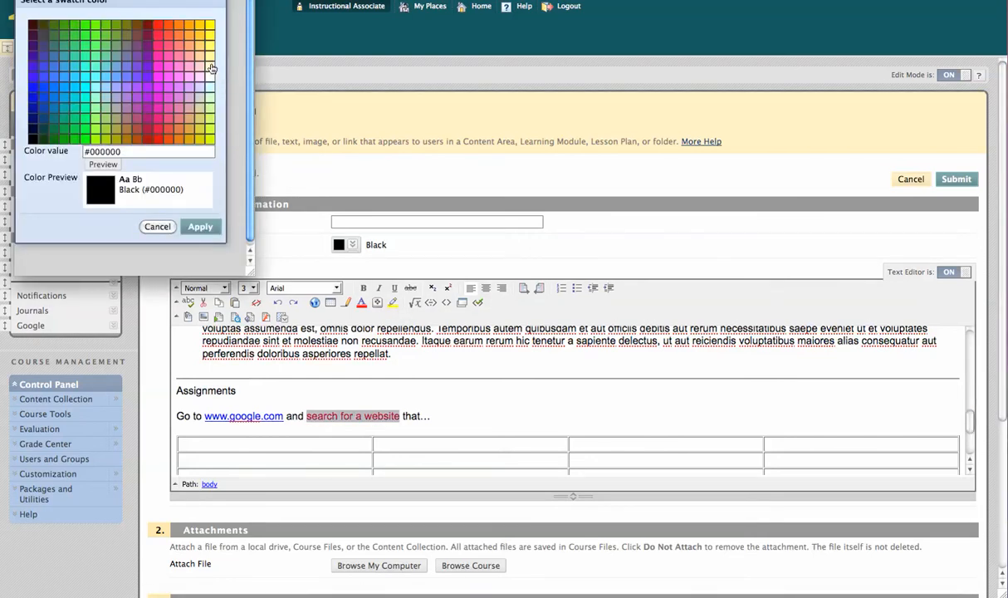
pyautogui.click(157, 225)
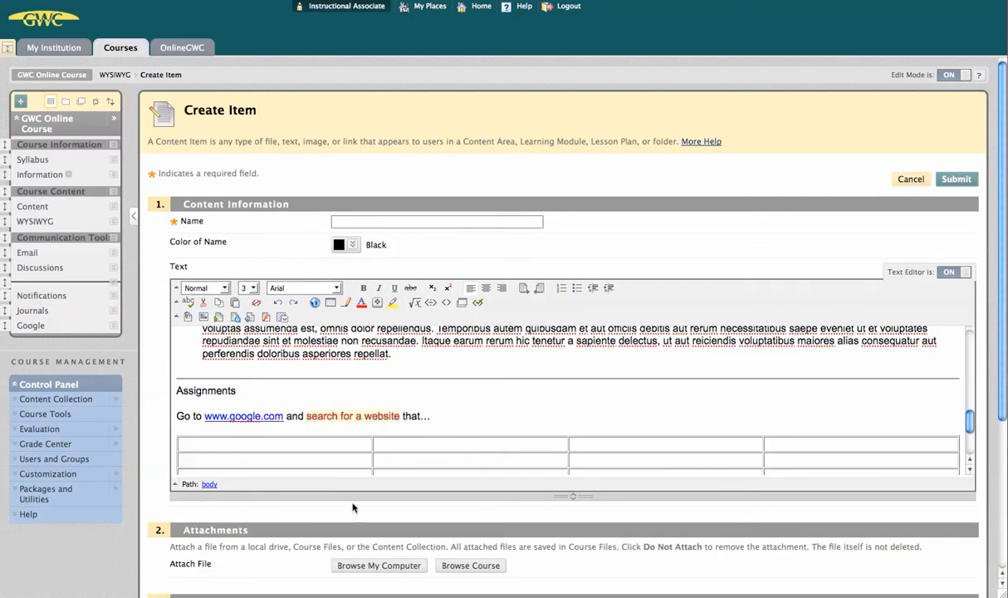
pyautogui.moveTo(231, 461)
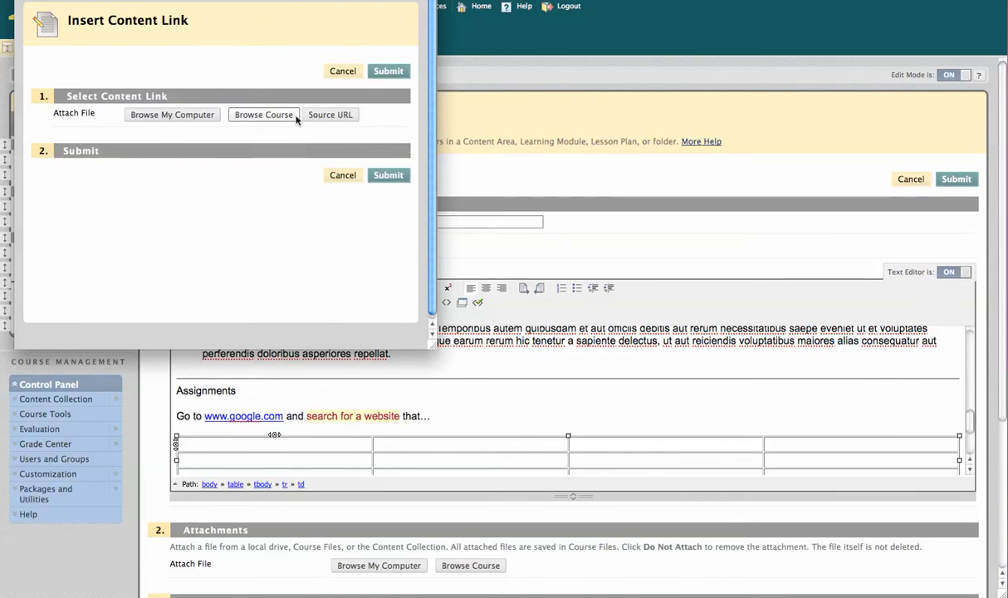
# Step: Upload Instructions.rtf from the computer and insert its link into the table cell
pyautogui.click(171, 115)
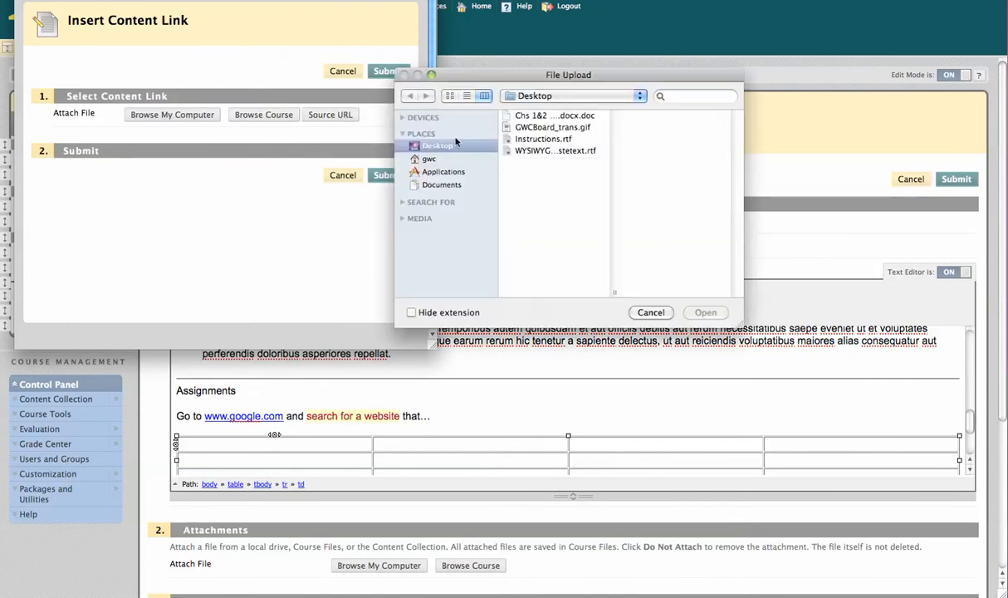
pyautogui.click(543, 139)
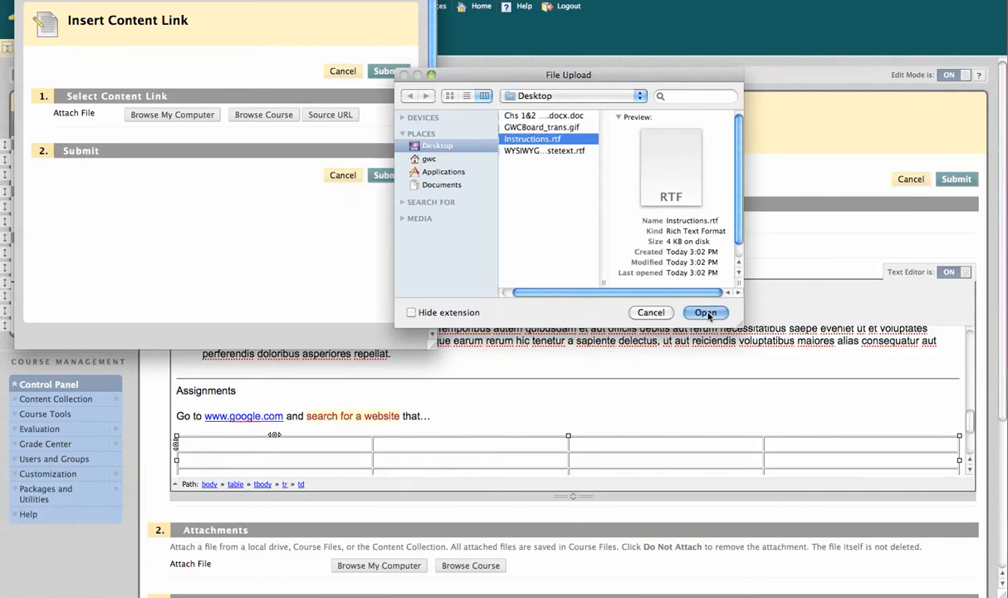
pyautogui.click(705, 313)
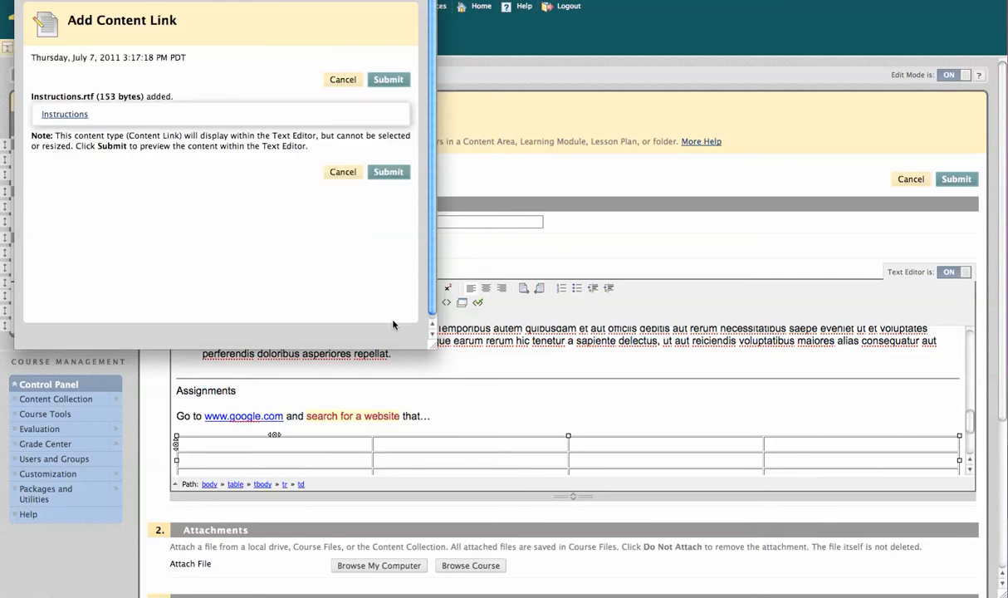
pyautogui.moveTo(64, 114)
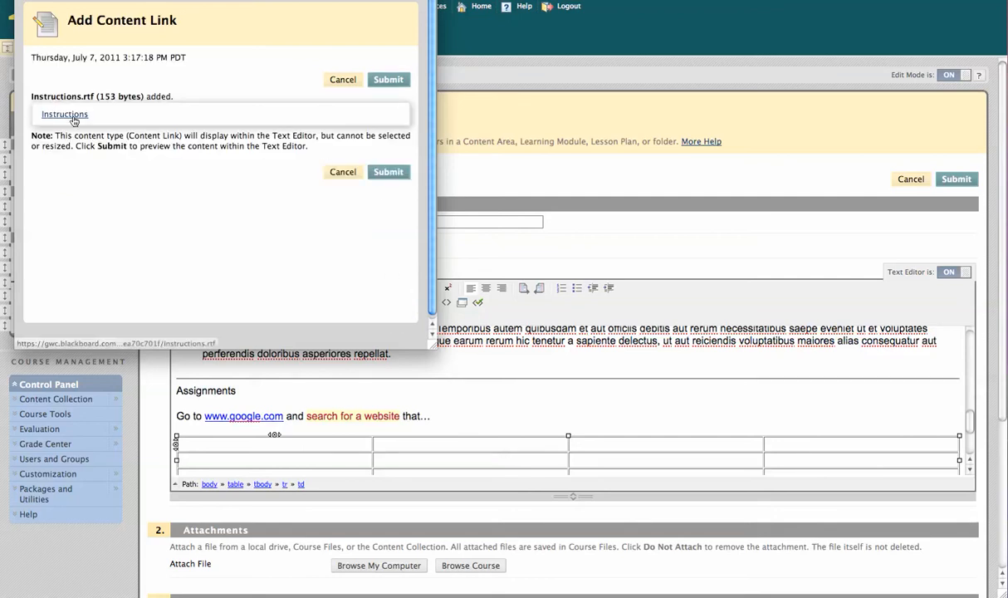
pyautogui.moveTo(395, 206)
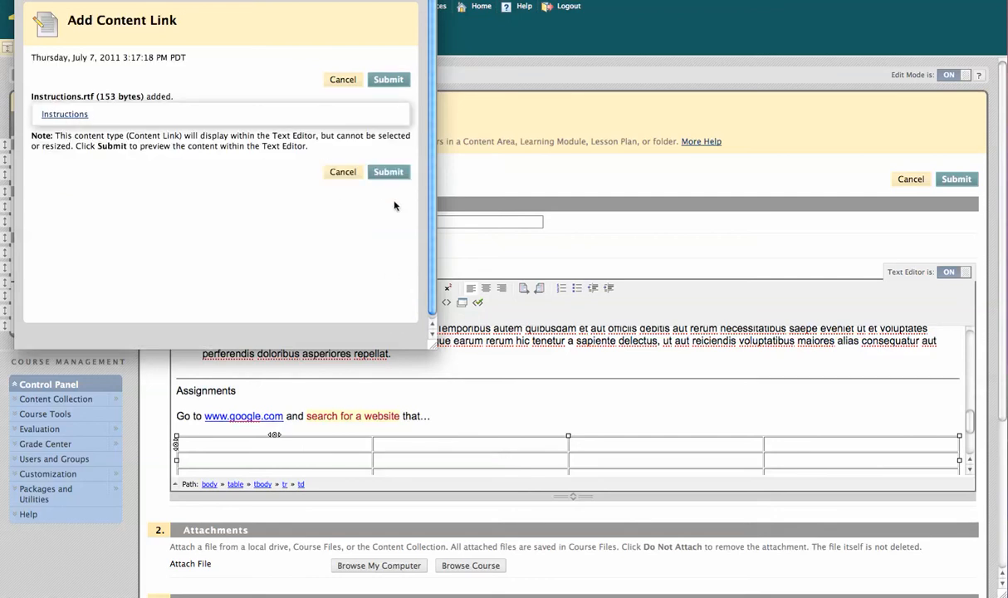
pyautogui.click(388, 172)
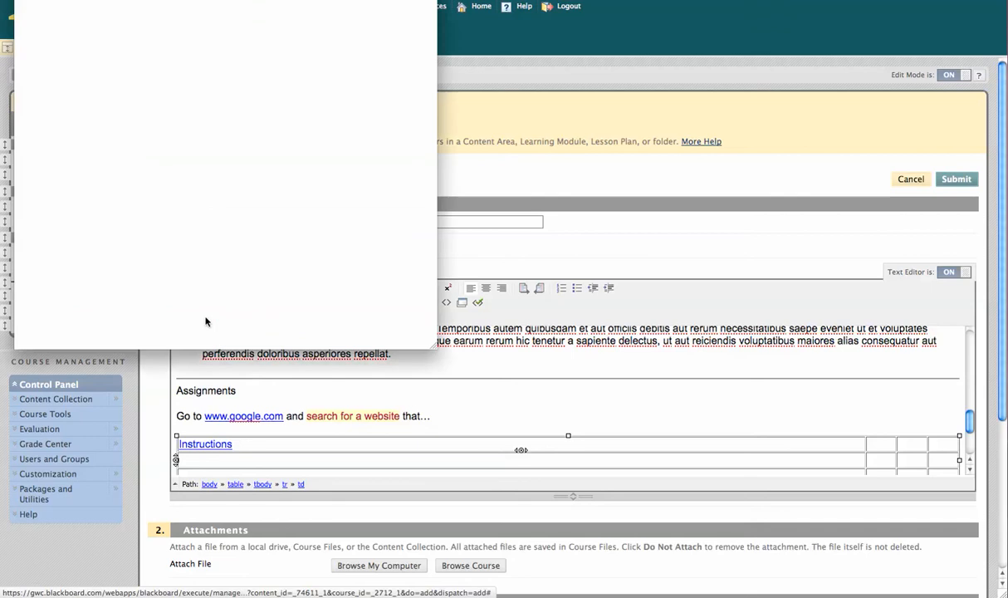
# Step: Upload GWCBoard_trans.gif with alt text 'Gwc Surfboard' and insert it into the table
pyautogui.click(172, 115)
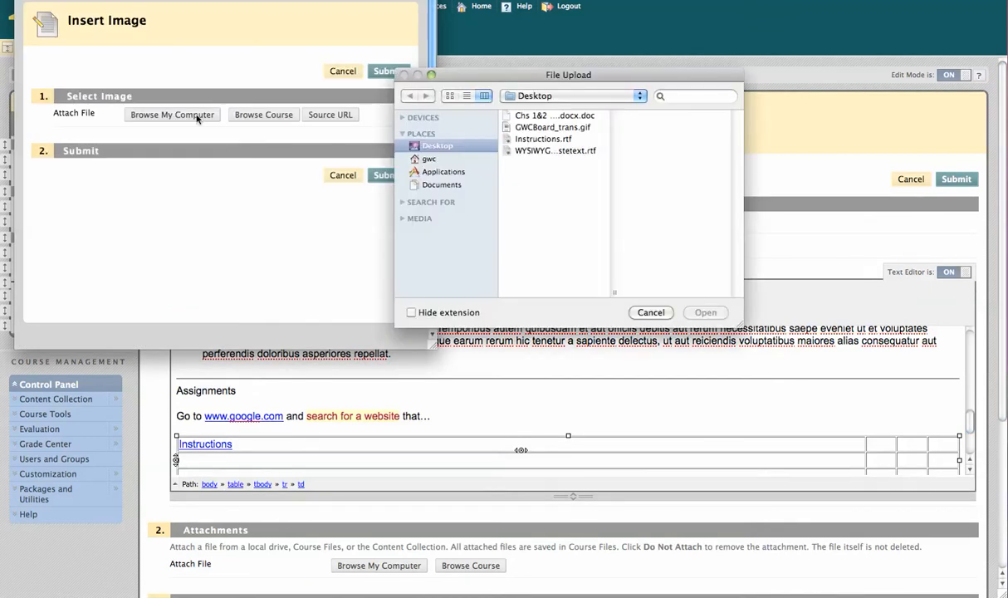
pyautogui.click(552, 127)
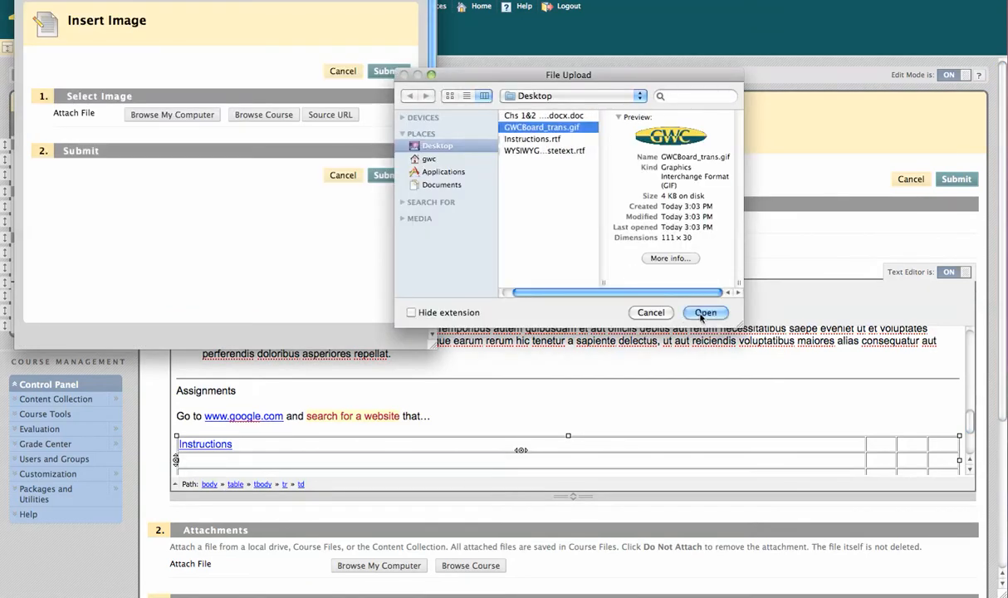
pyautogui.click(705, 313)
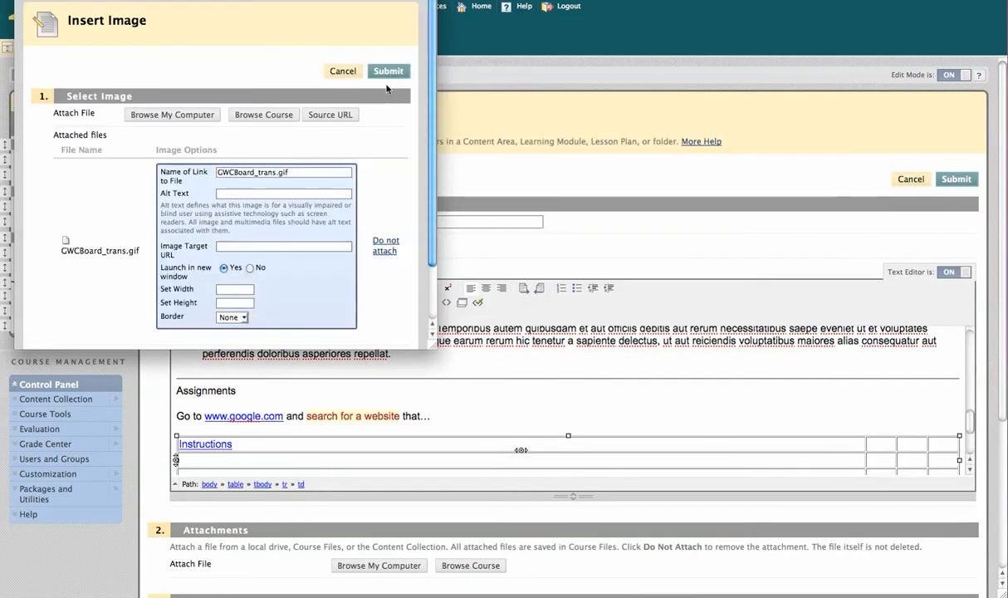
pyautogui.write('c')
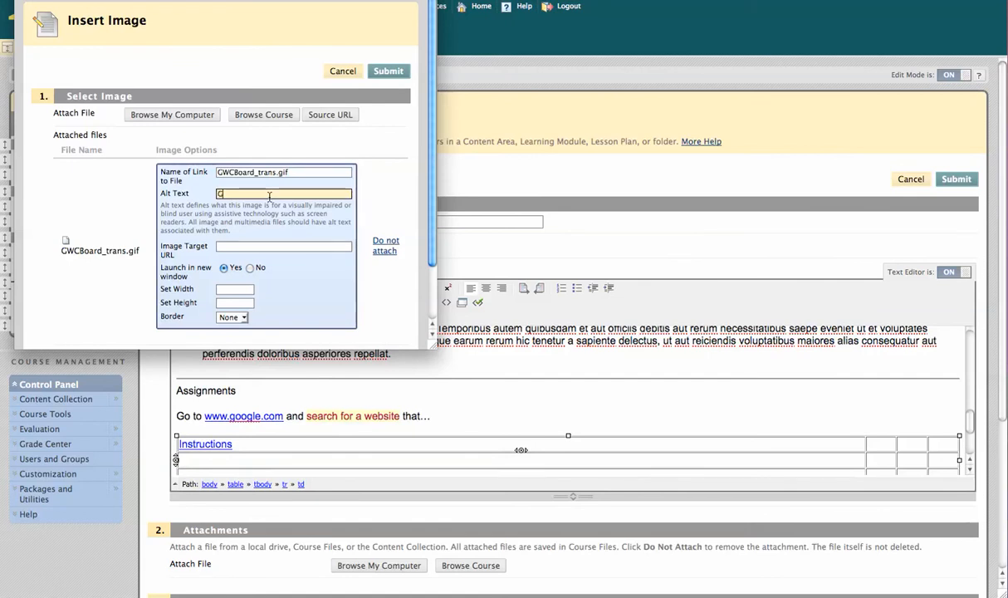
pyautogui.write('Gwc')
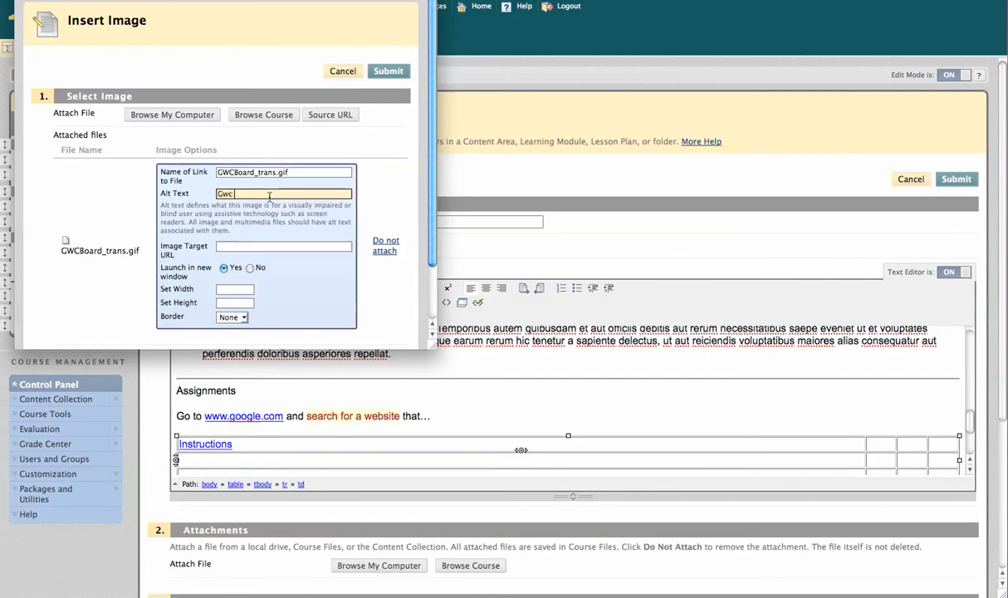
pyautogui.write('Surfboard')
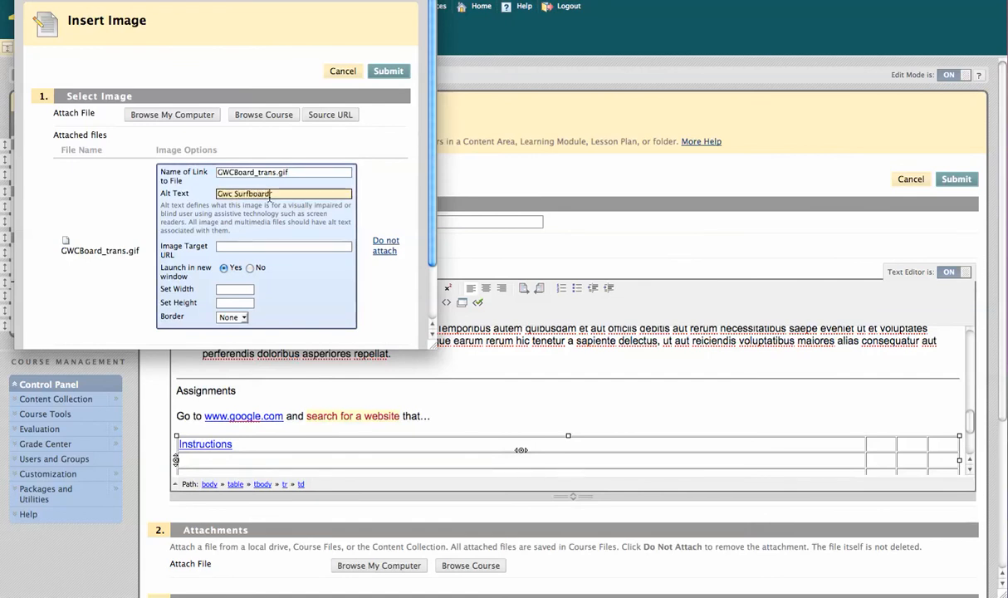
pyautogui.click(388, 70)
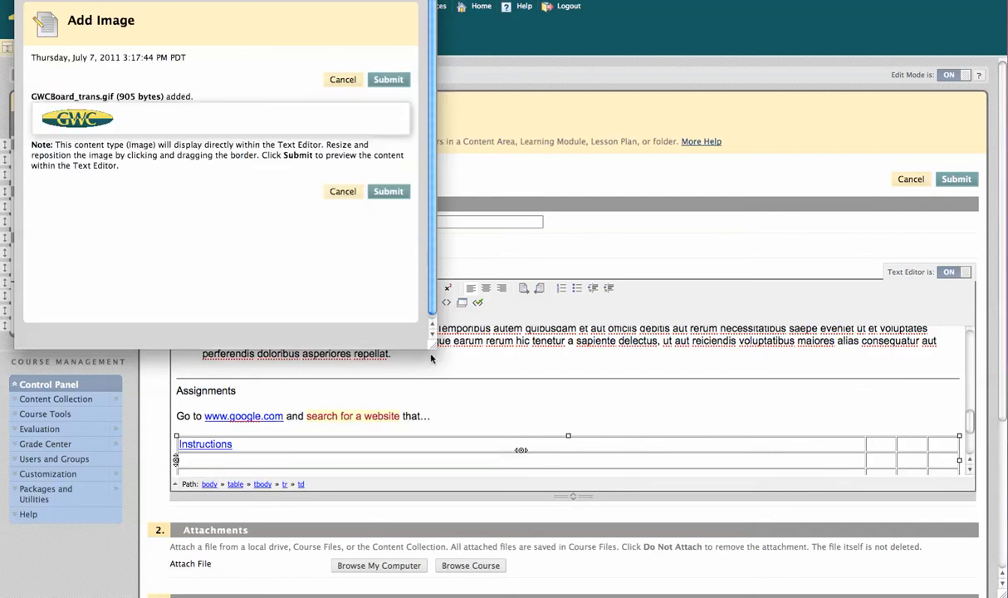
pyautogui.click(388, 191)
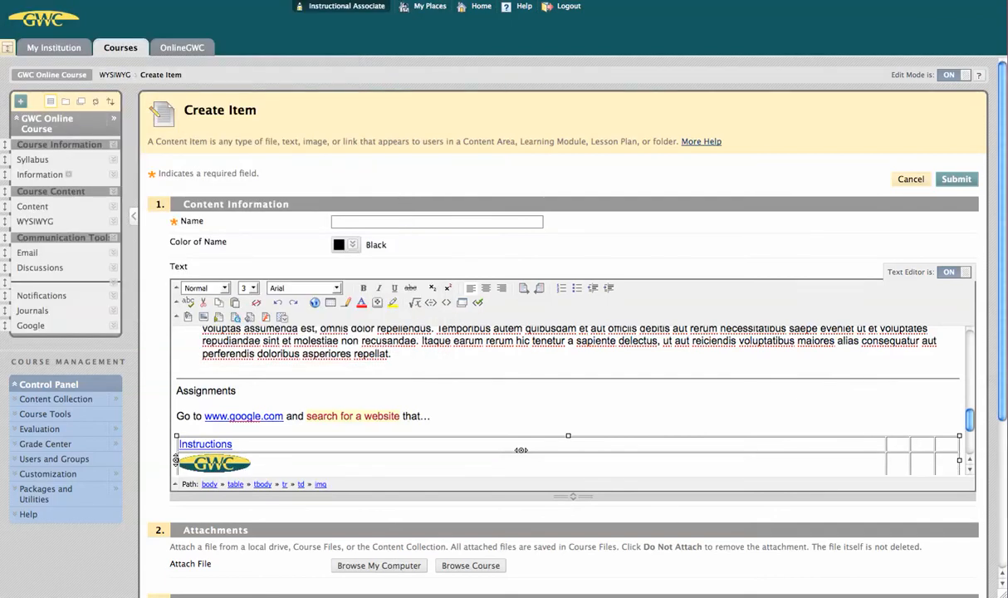
# Step: Search YouTube mashups for 'Dramatic Look' and insert that video into the item text
pyautogui.scroll(-3)
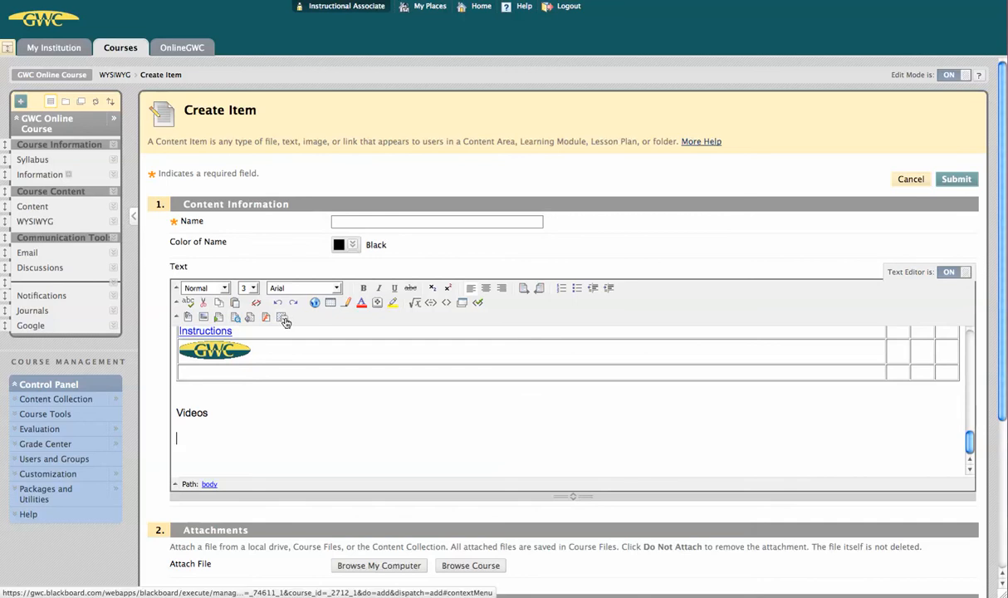
pyautogui.click(282, 317)
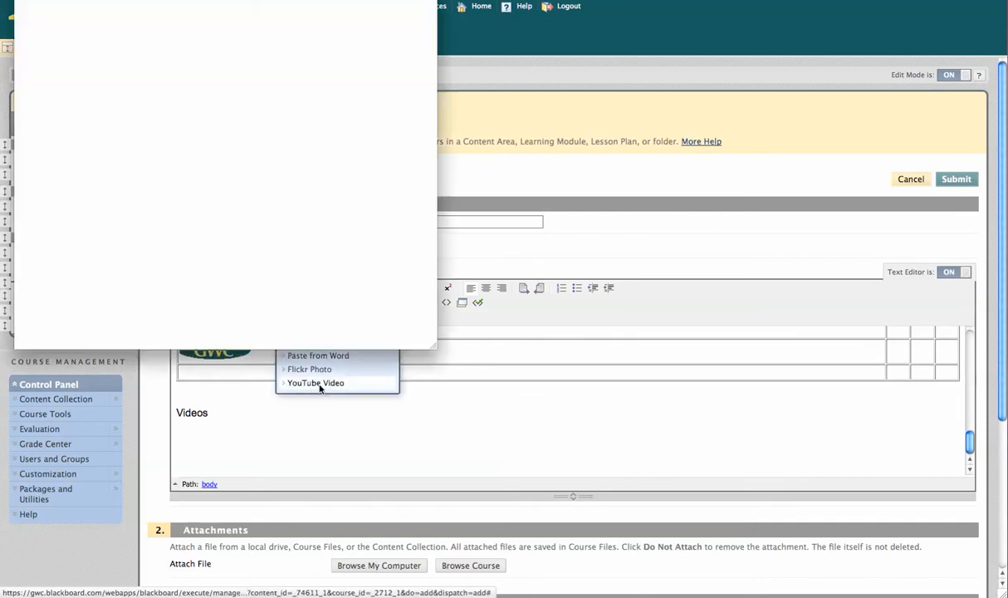
pyautogui.click(316, 383)
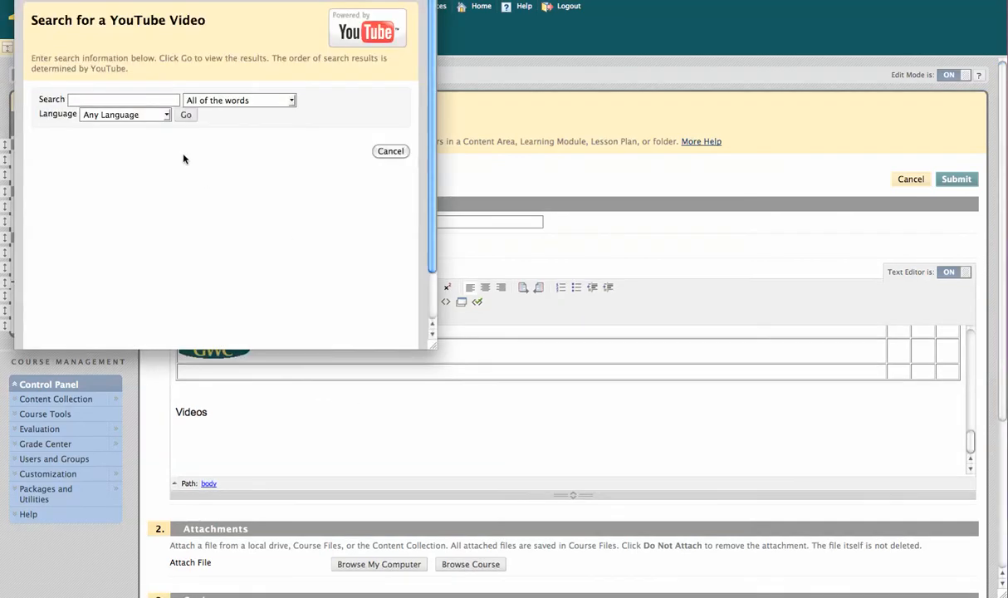
pyautogui.write('D')
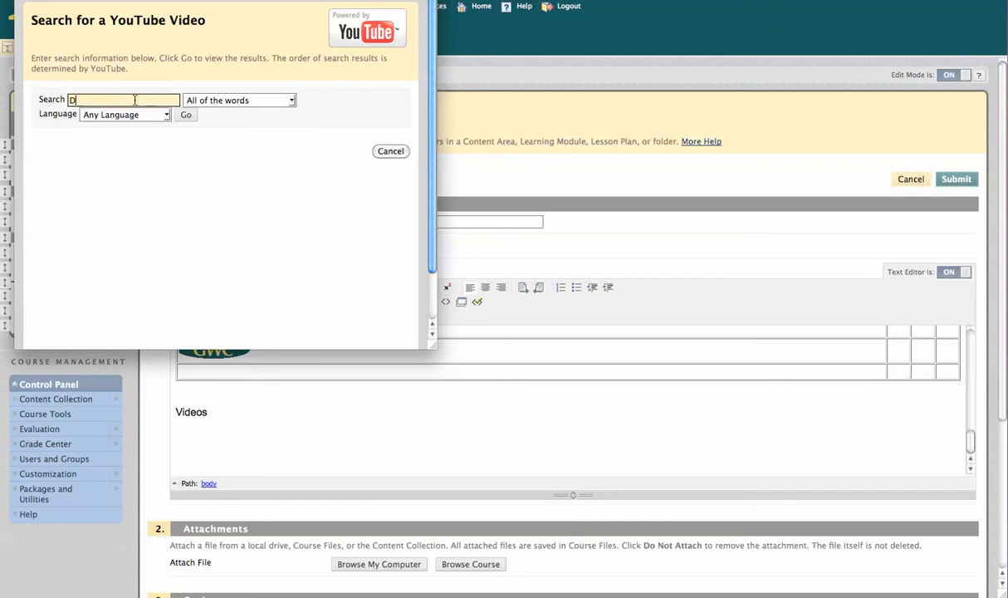
pyautogui.write('Dramatic Look')
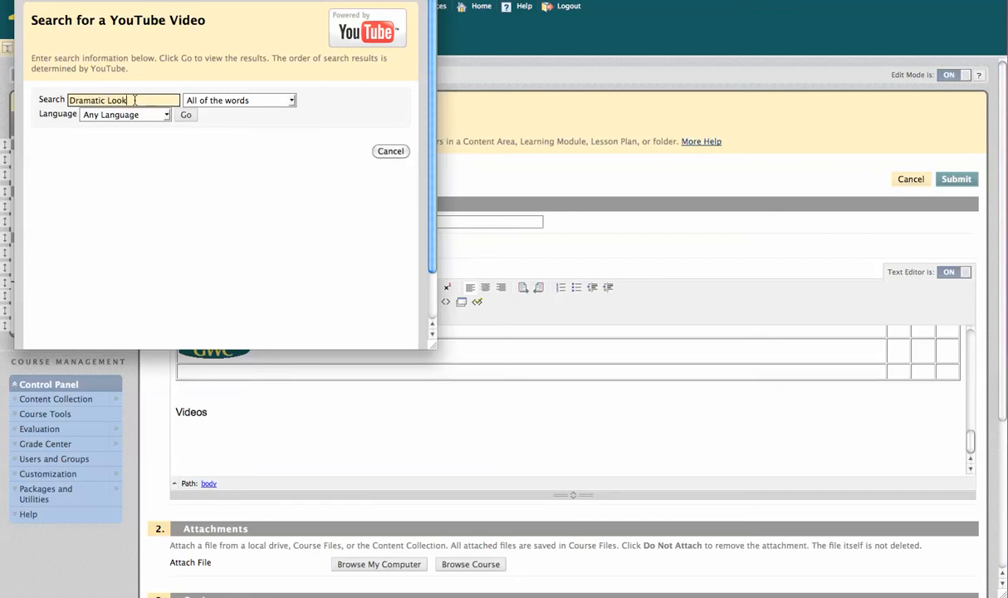
pyautogui.click(186, 115)
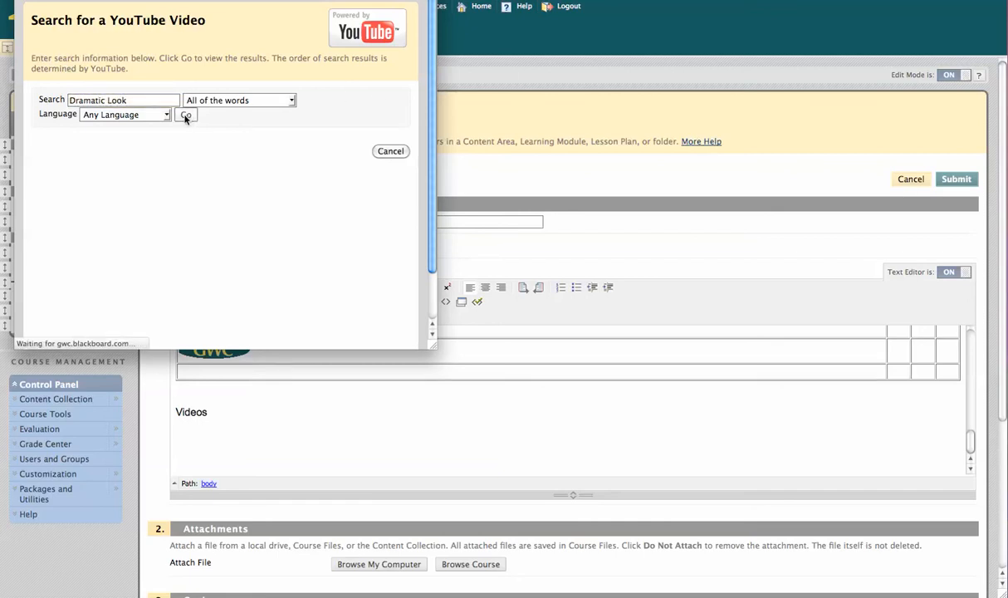
pyautogui.click(185, 114)
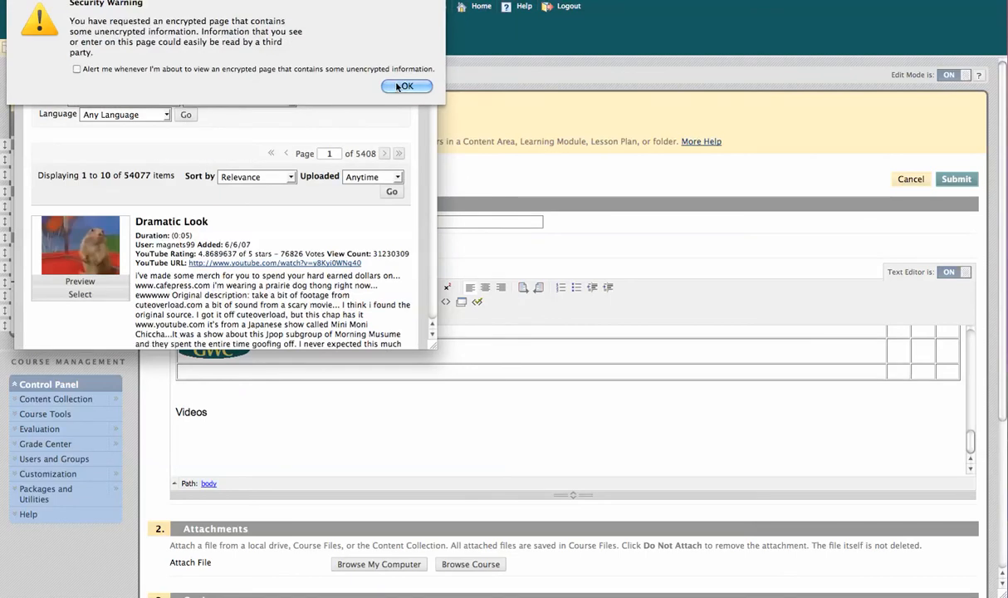
pyautogui.click(406, 86)
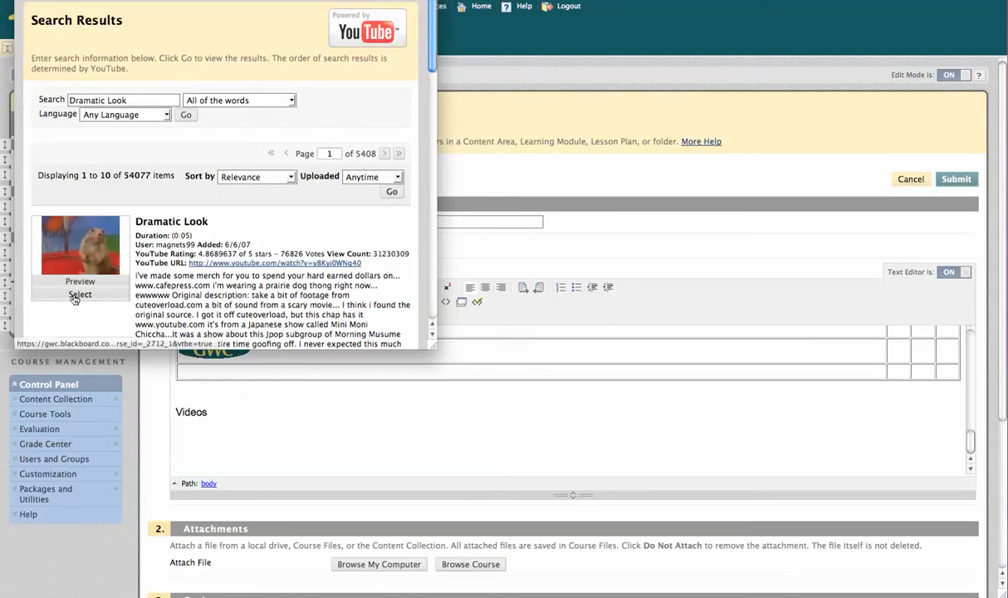
pyautogui.click(80, 295)
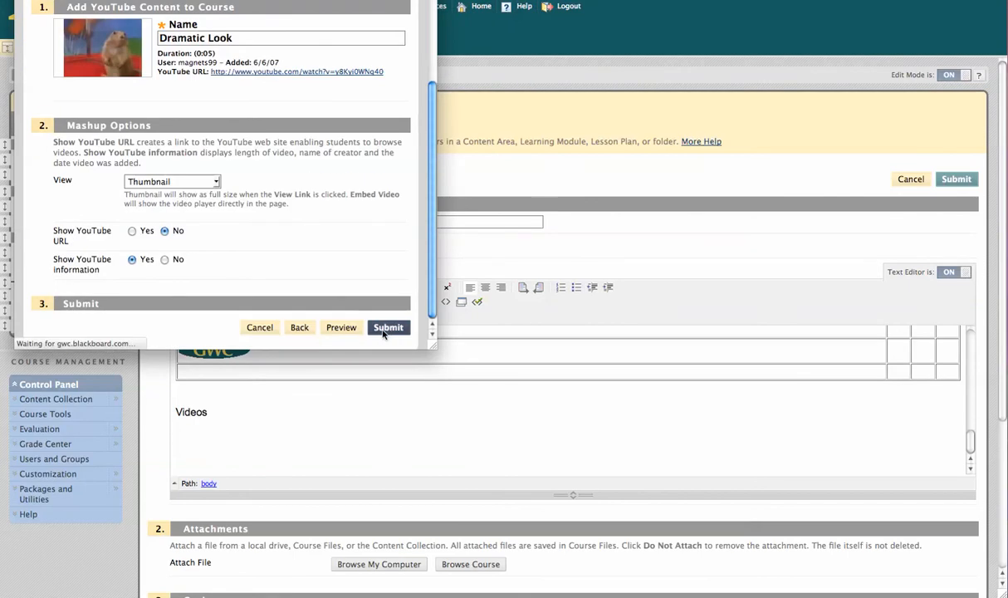
pyautogui.click(388, 327)
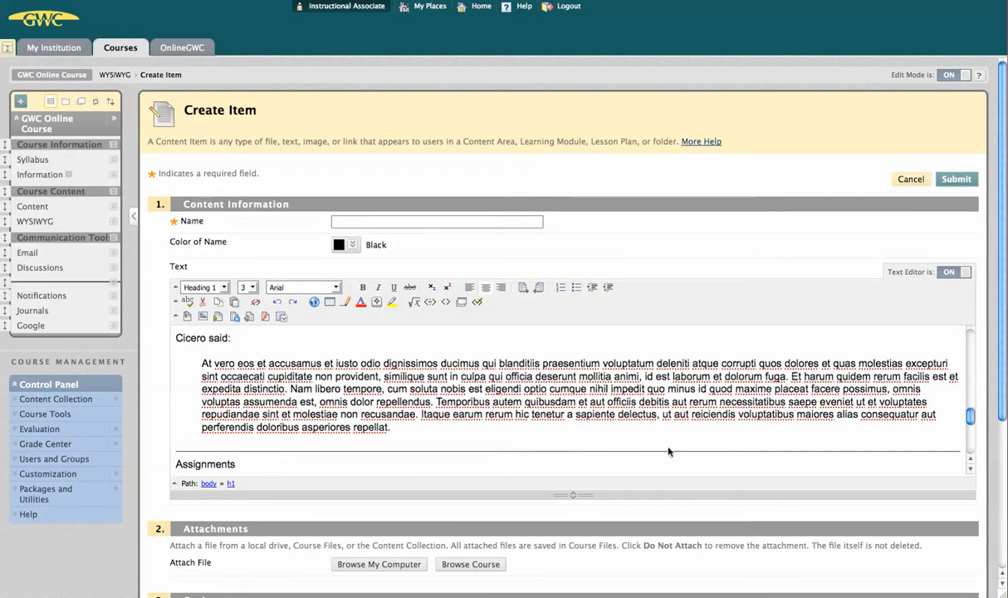